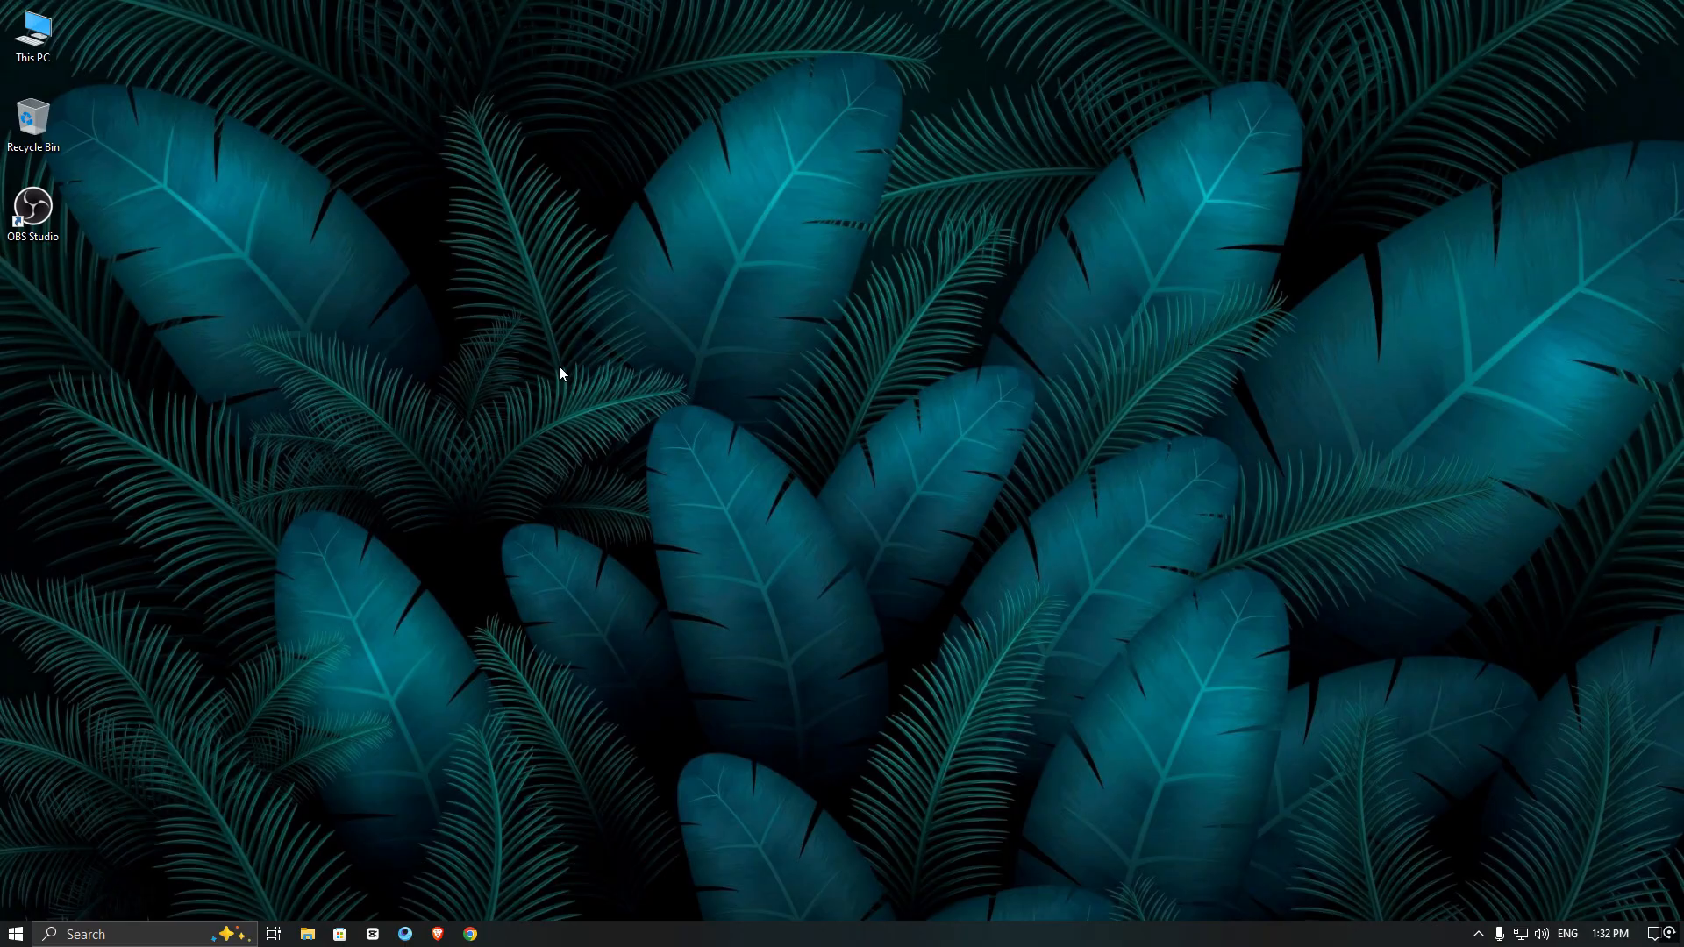
{"action": "mouse_move", "coordinate": [528, 603]}
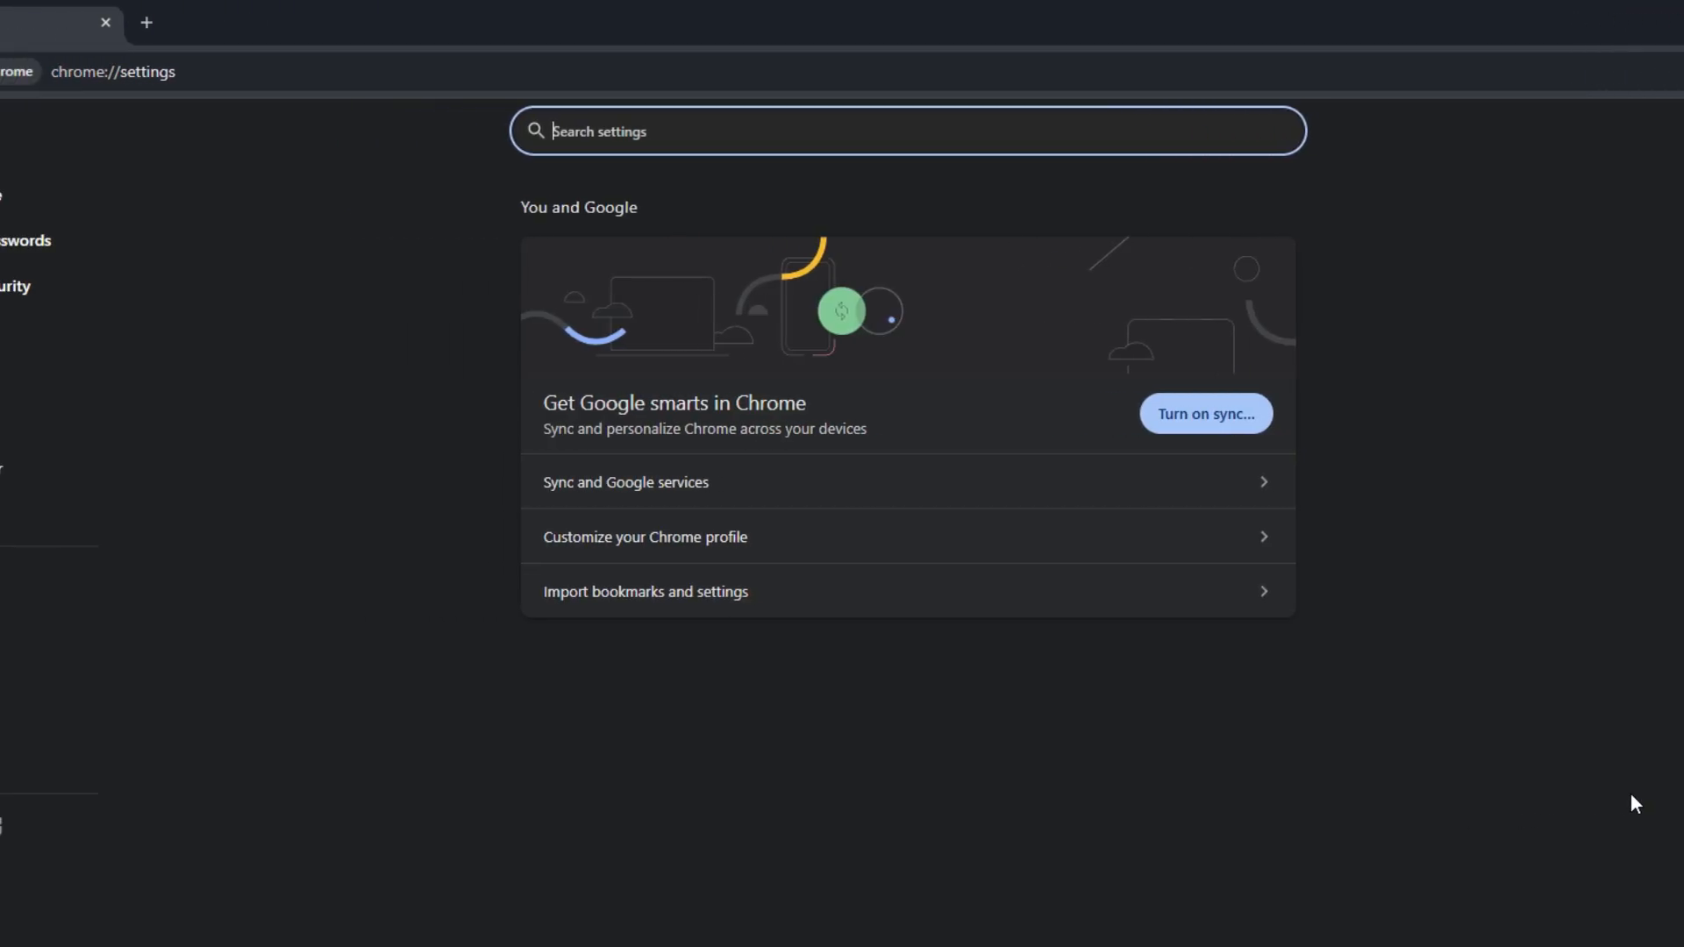
- View Chrome's camera settings list, then close the browser
{"action": "left_click", "coordinate": [43, 179]}
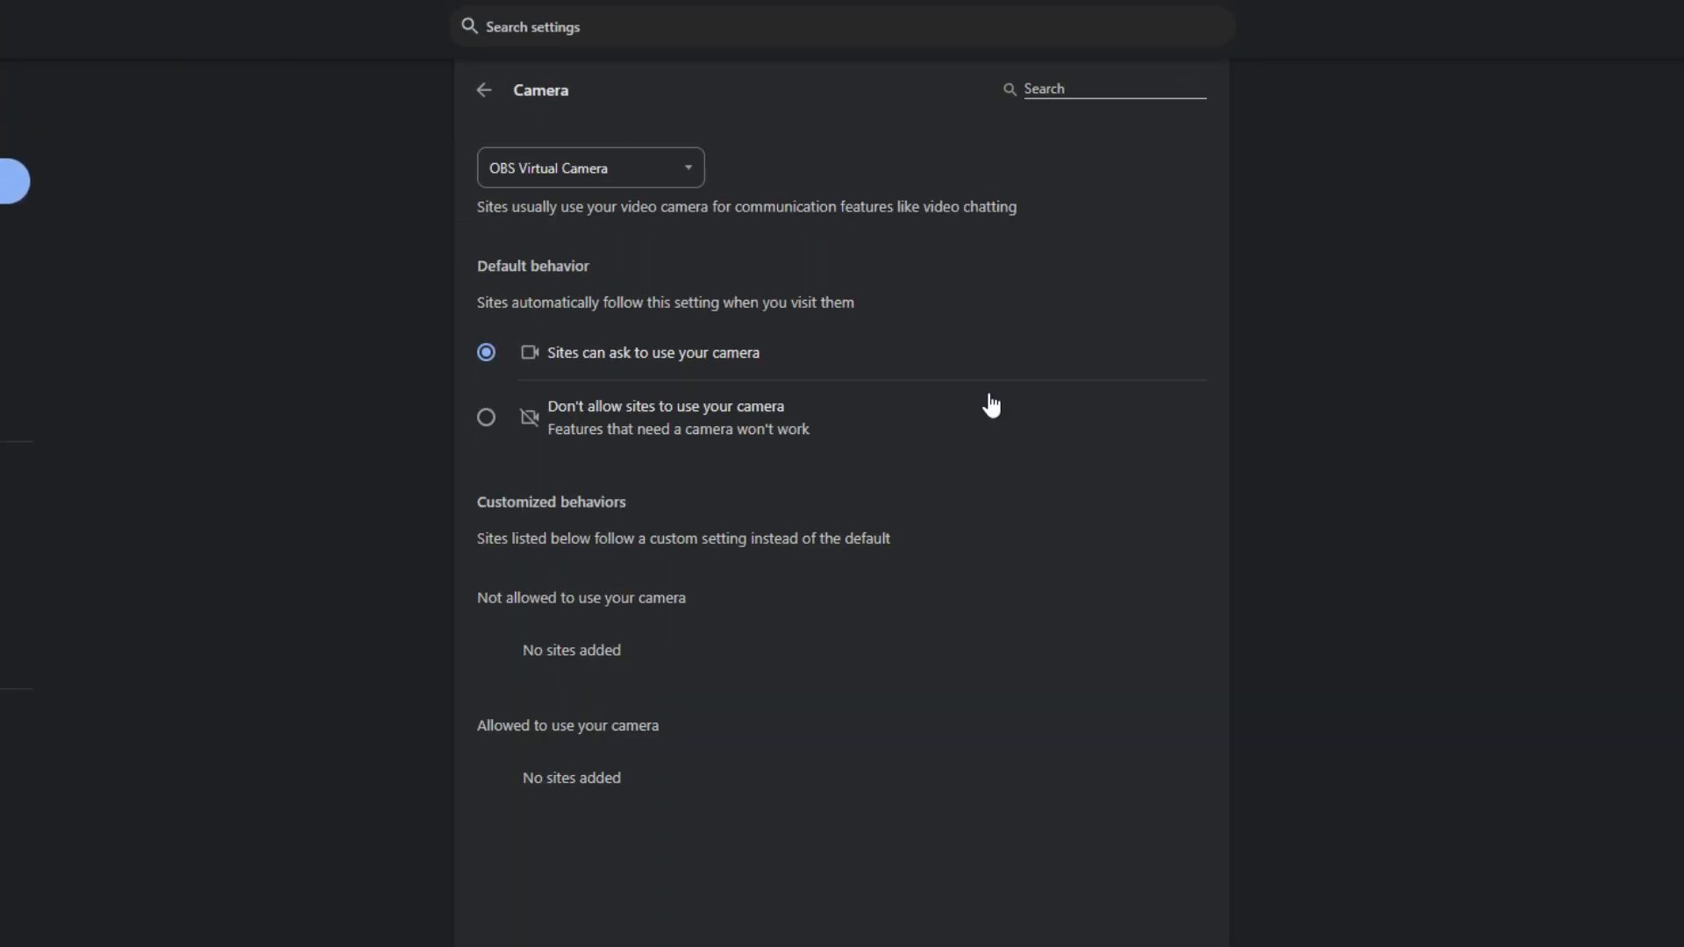
{"action": "left_click", "coordinate": [589, 167]}
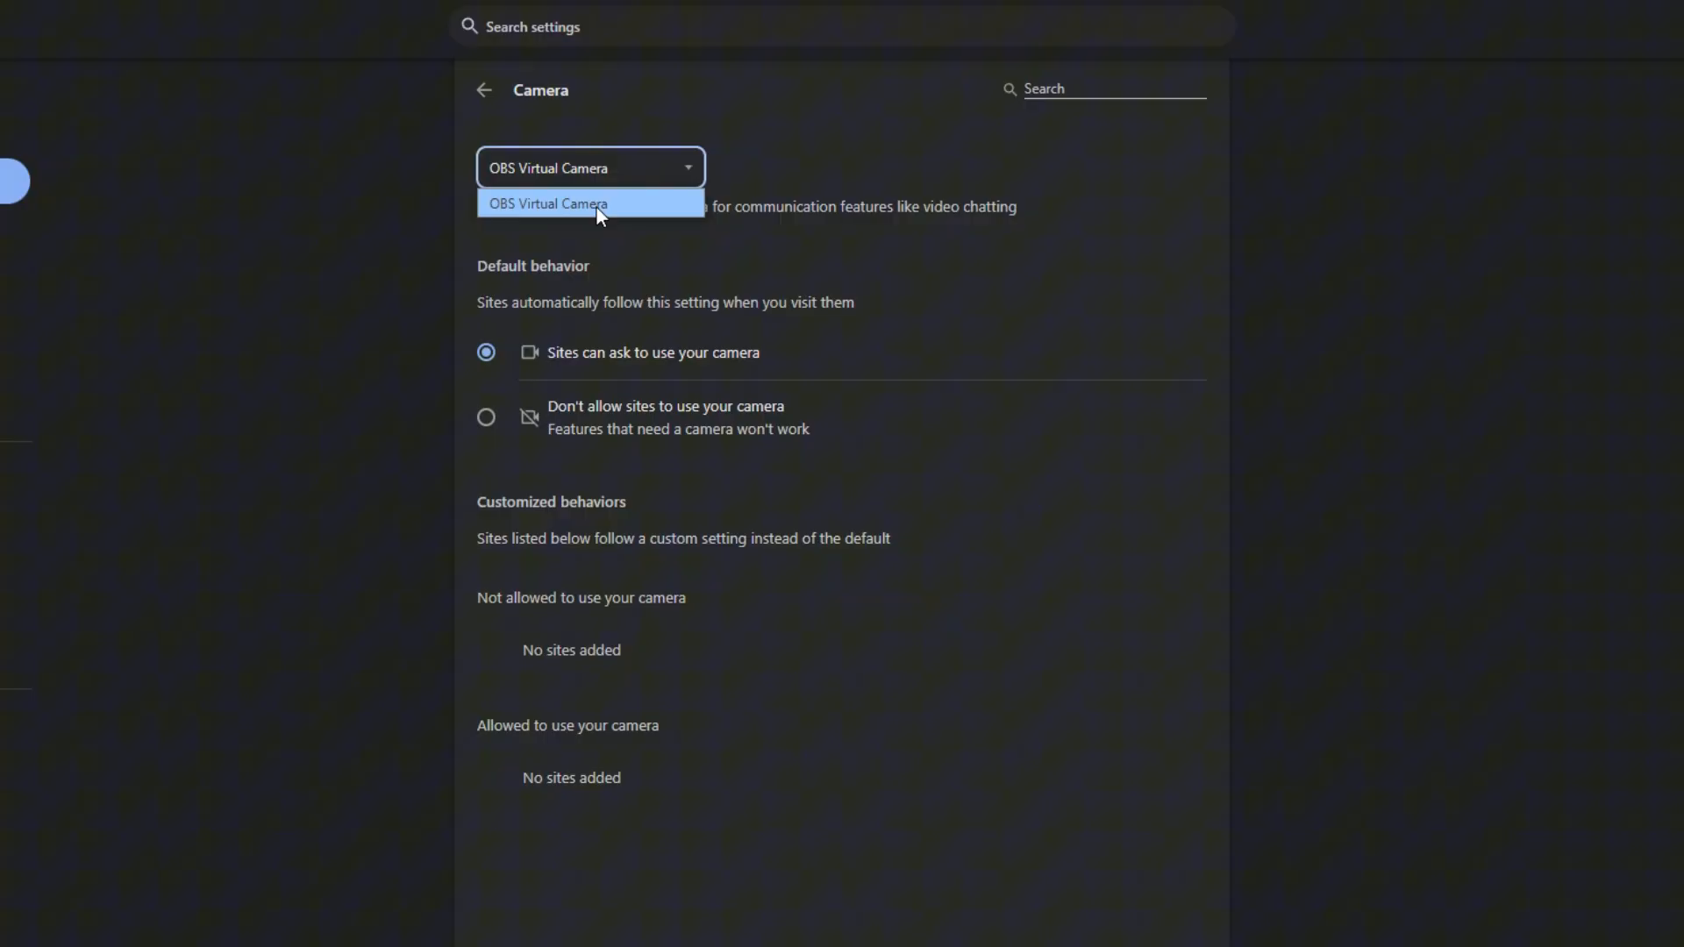
{"action": "mouse_move", "coordinate": [614, 210]}
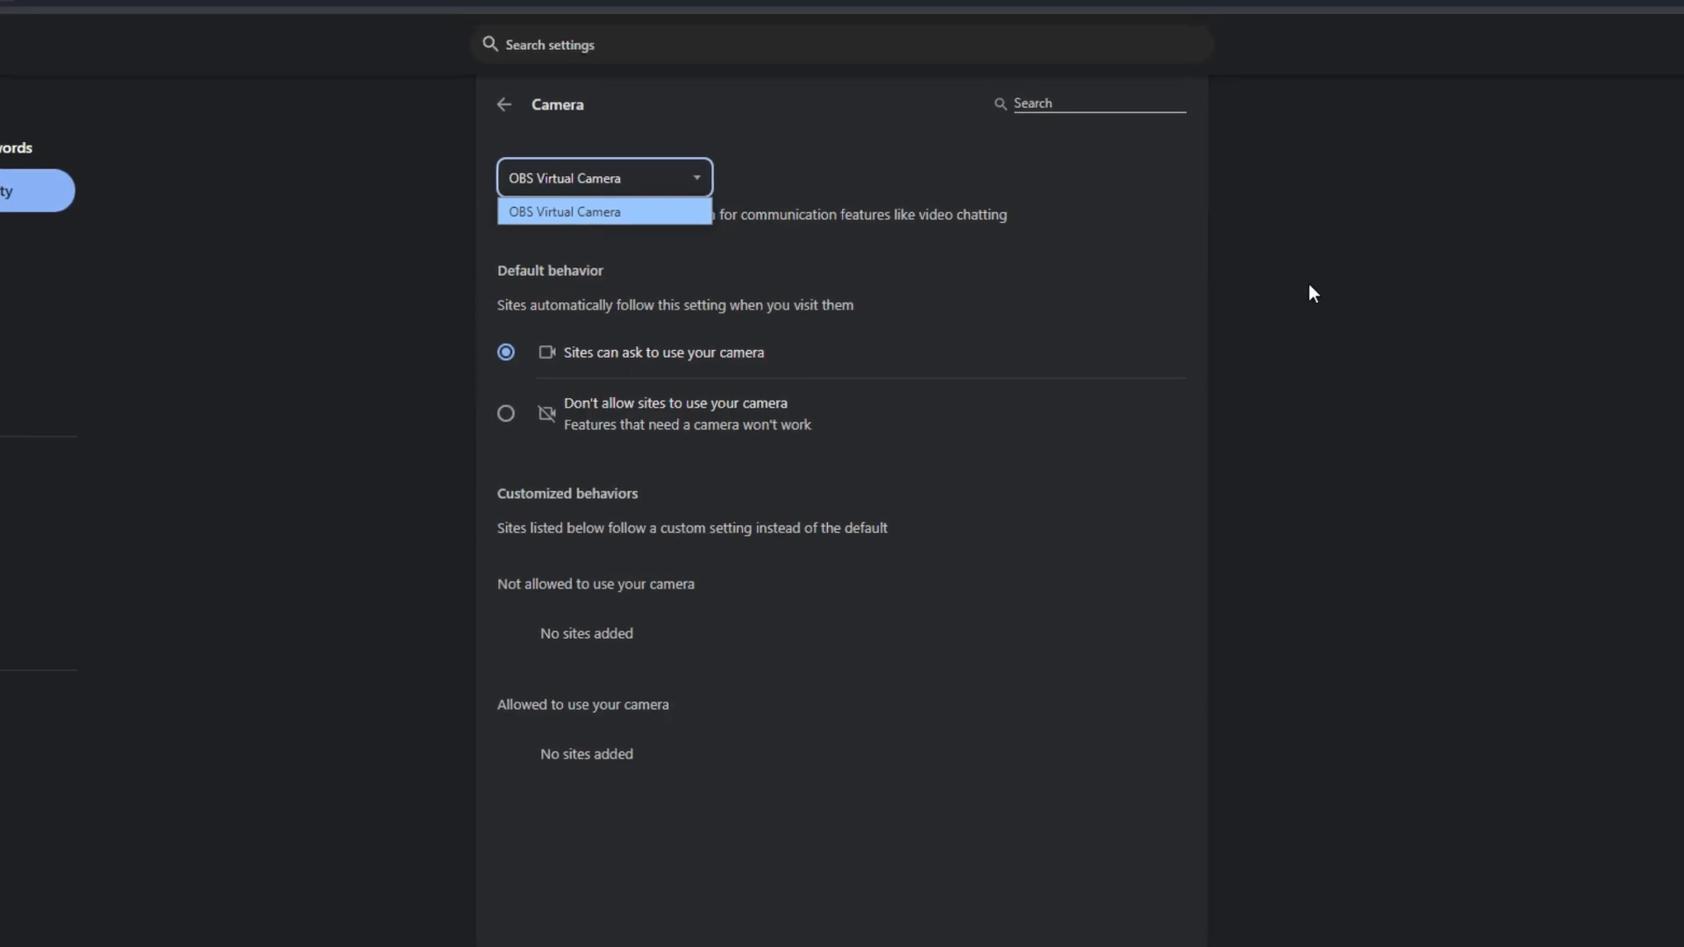
{"action": "left_click", "coordinate": [603, 212]}
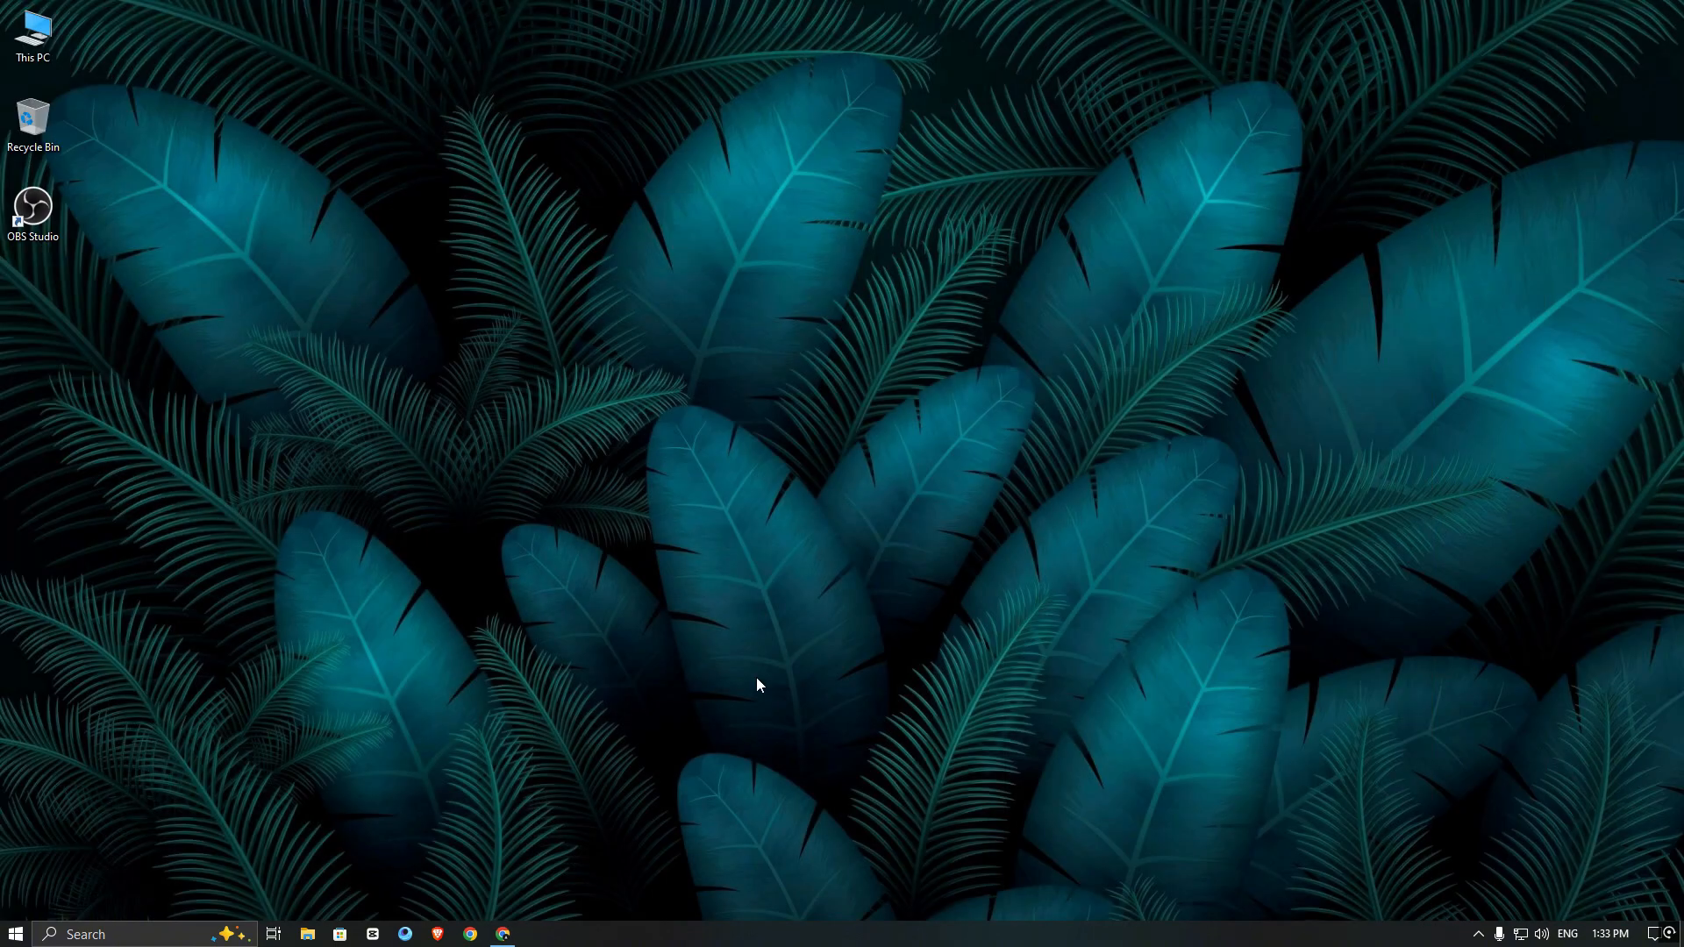
- Open Registry Editor and search for 'obs virtual camera' to find its FriendlyName value
{"action": "left_click", "coordinate": [15, 933]}
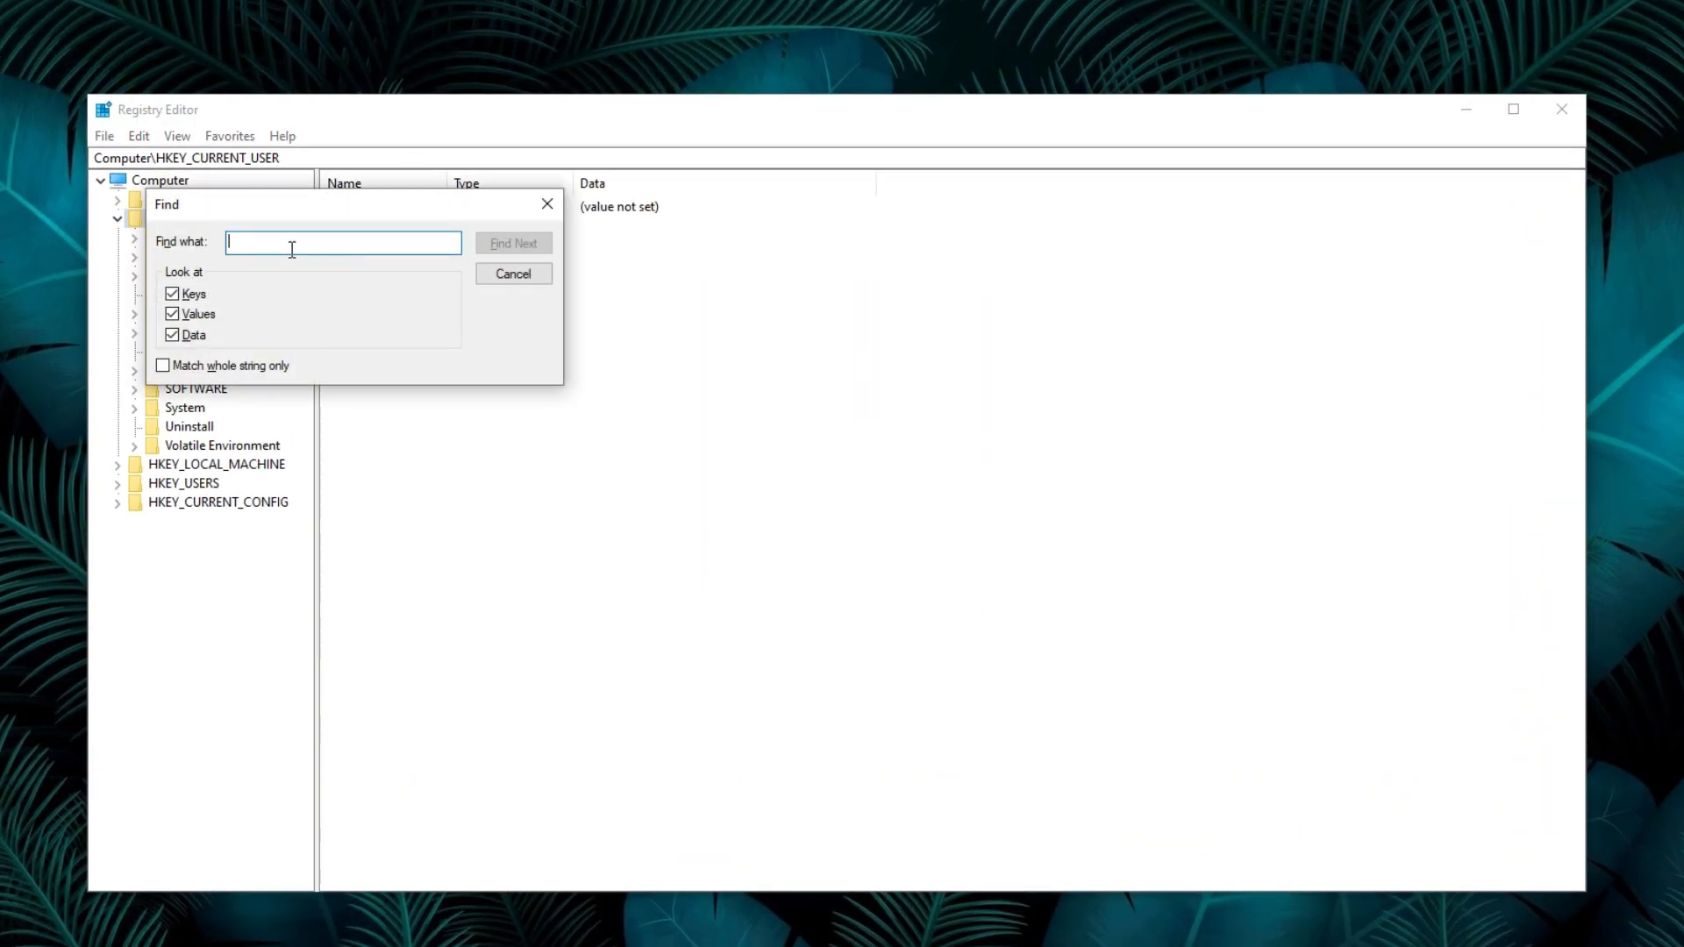
{"action": "type", "text": "obs virt"}
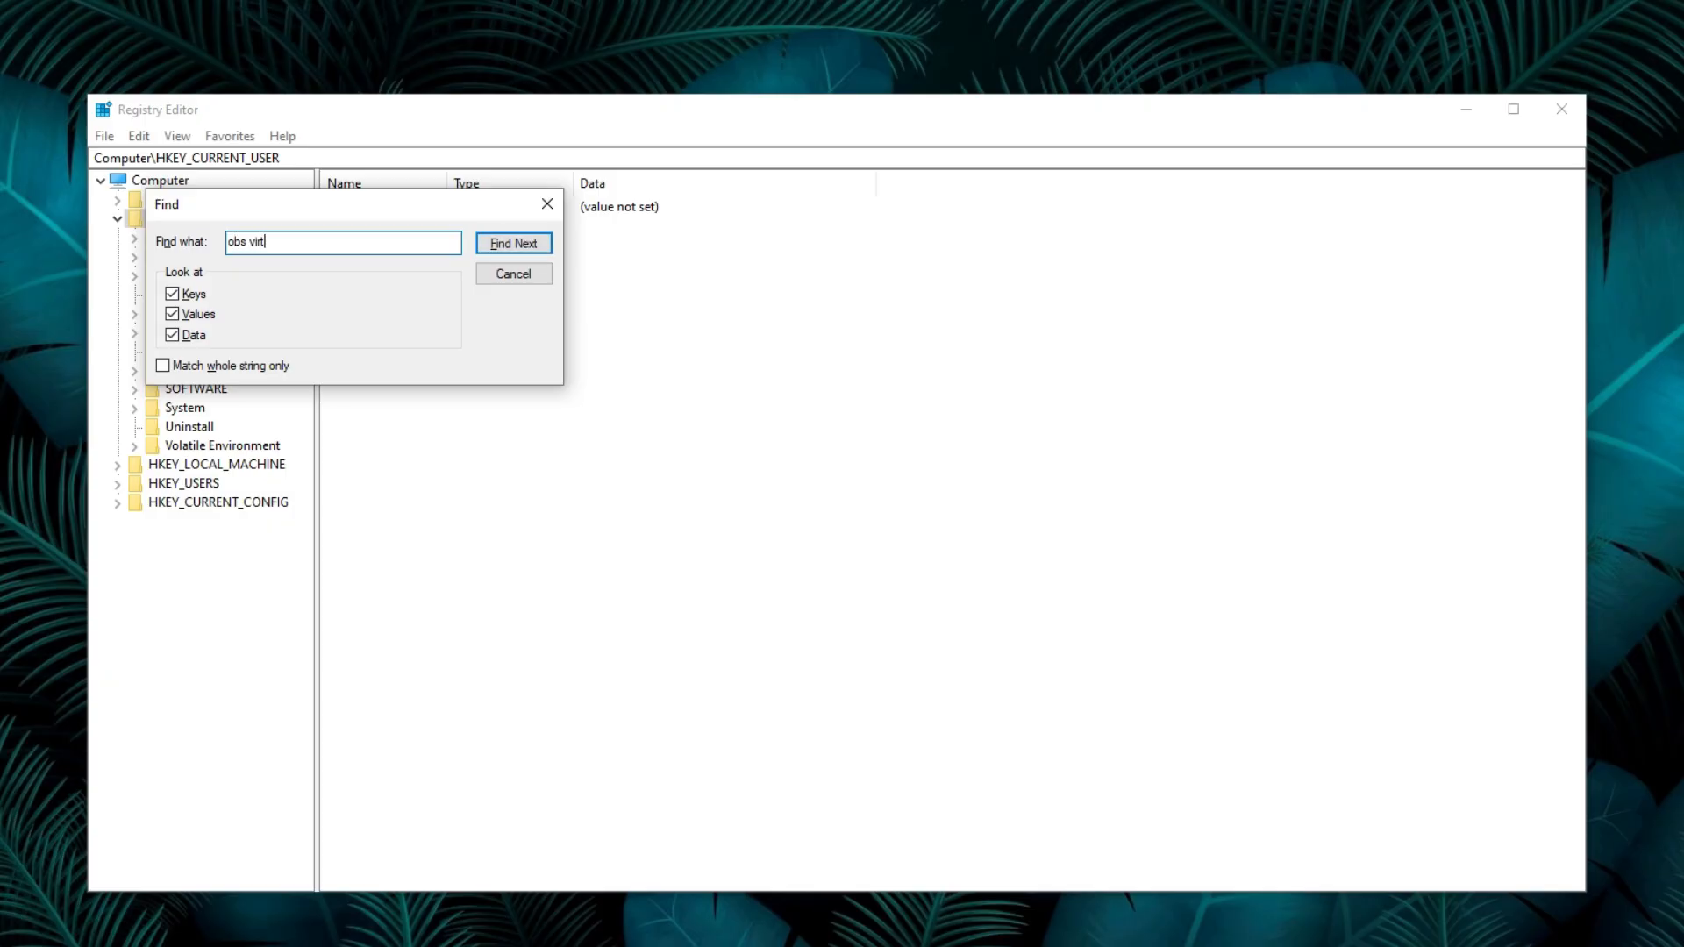
{"action": "type", "text": "ual camera"}
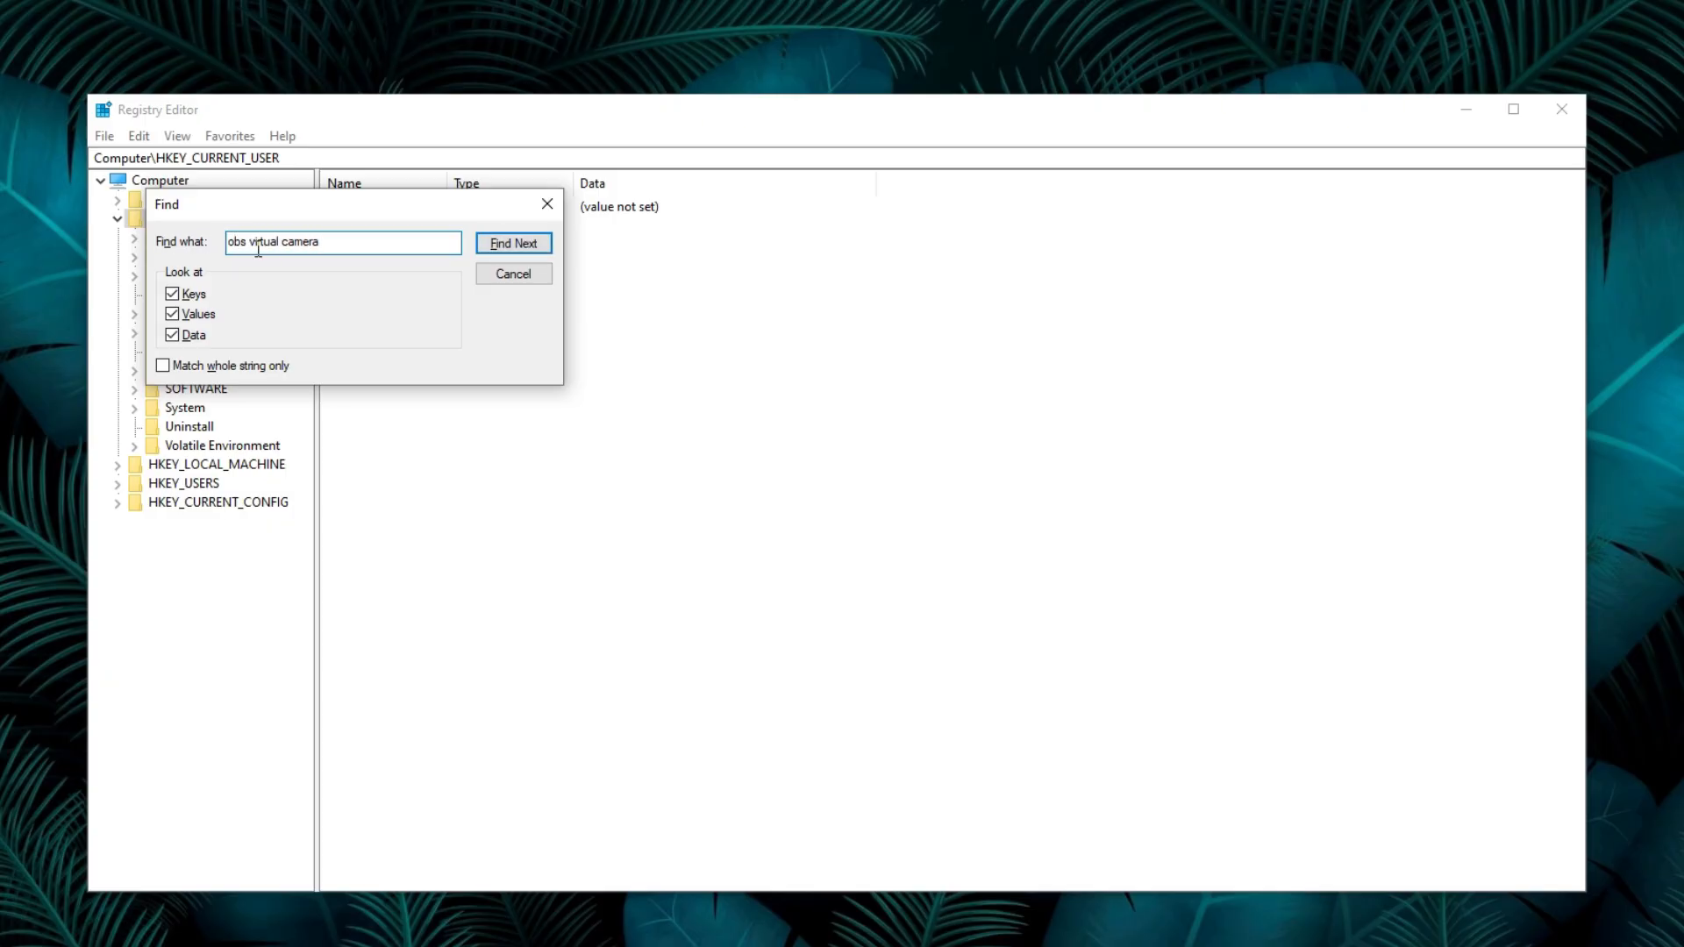
{"action": "left_click", "coordinate": [512, 242]}
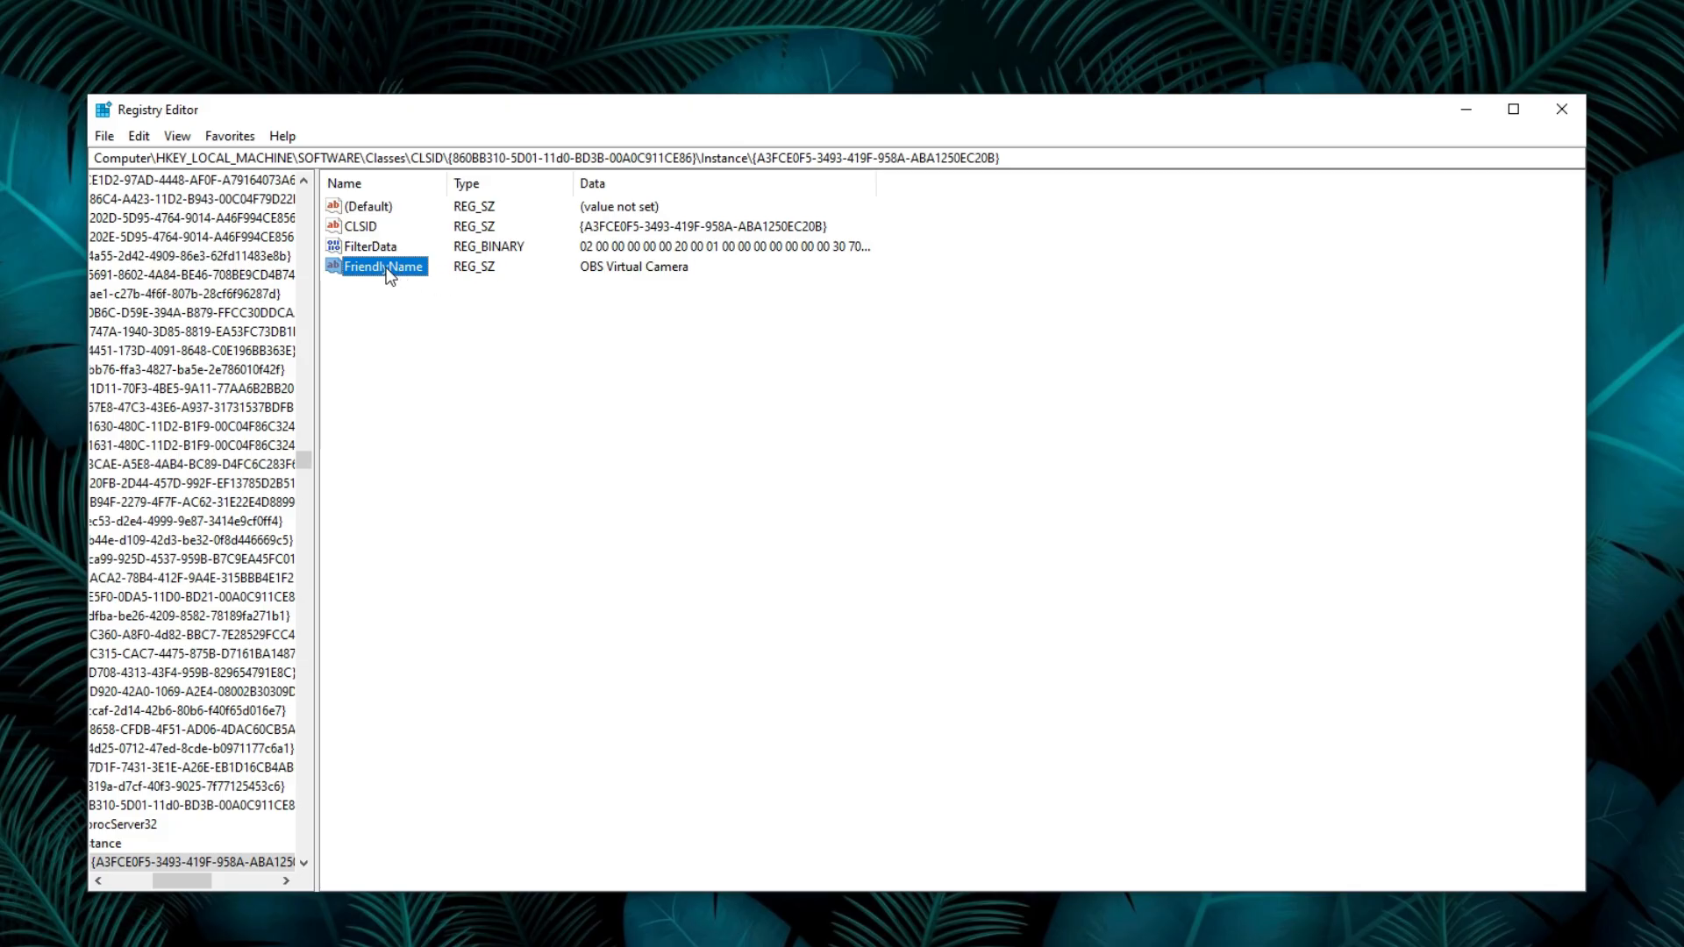
- Replace the FriendlyName data 'OBS Virtual Camera' with 'Hd Webcam Stream'
{"action": "double_click", "coordinate": [383, 265]}
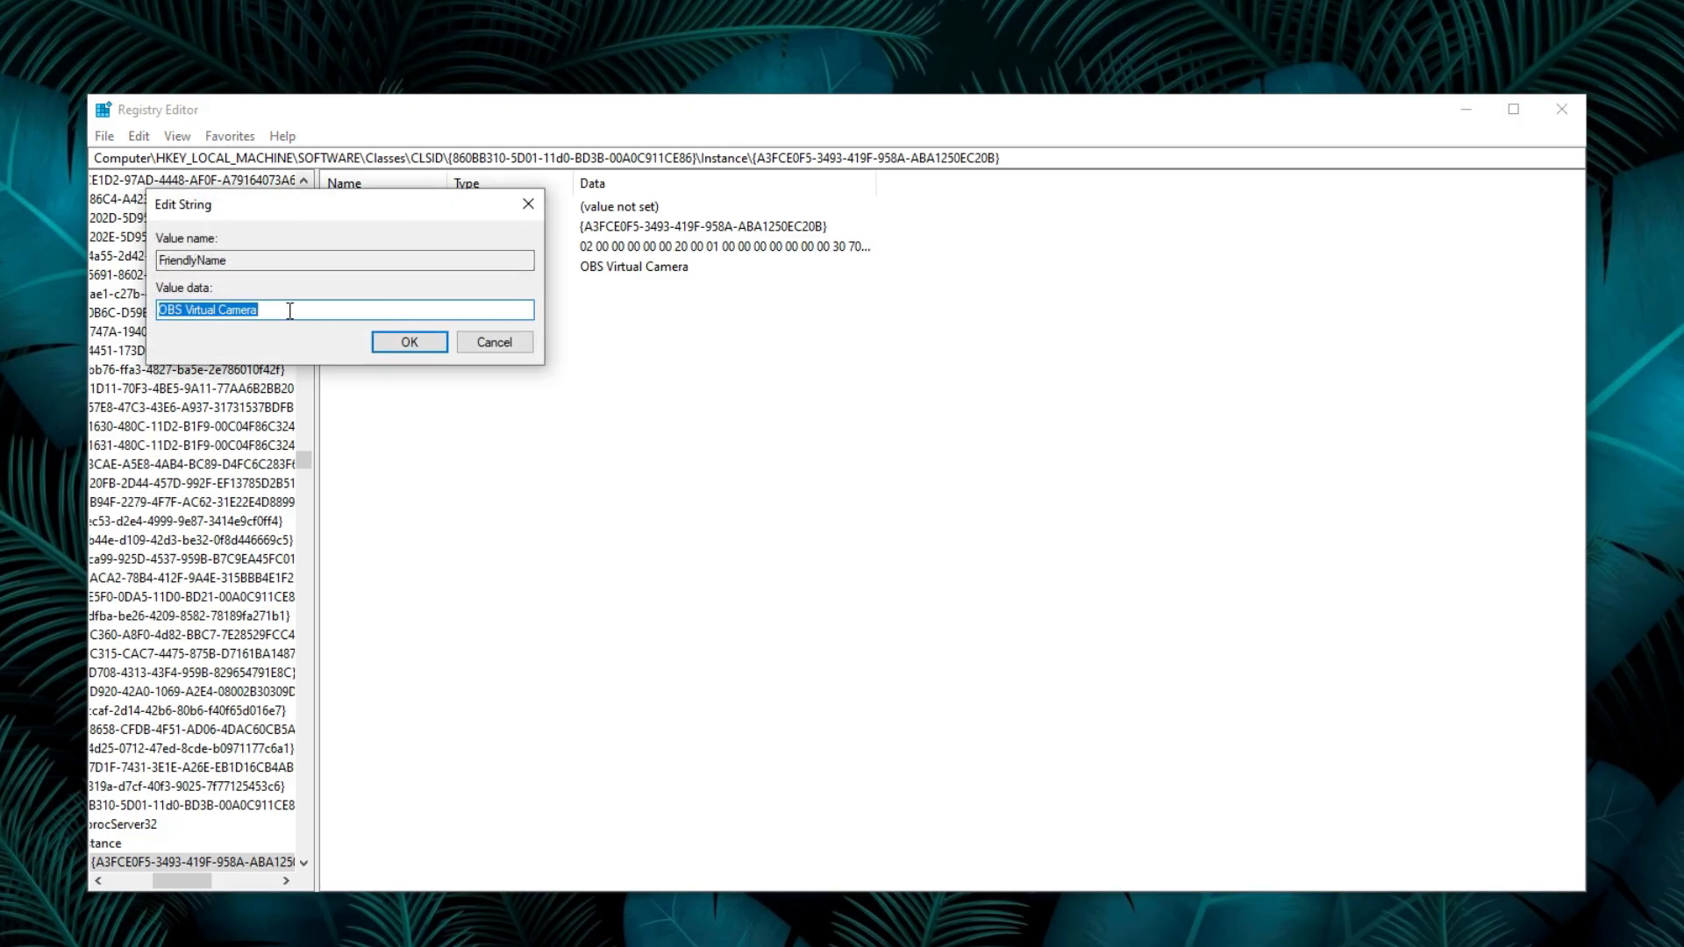
{"action": "key", "text": "Delete"}
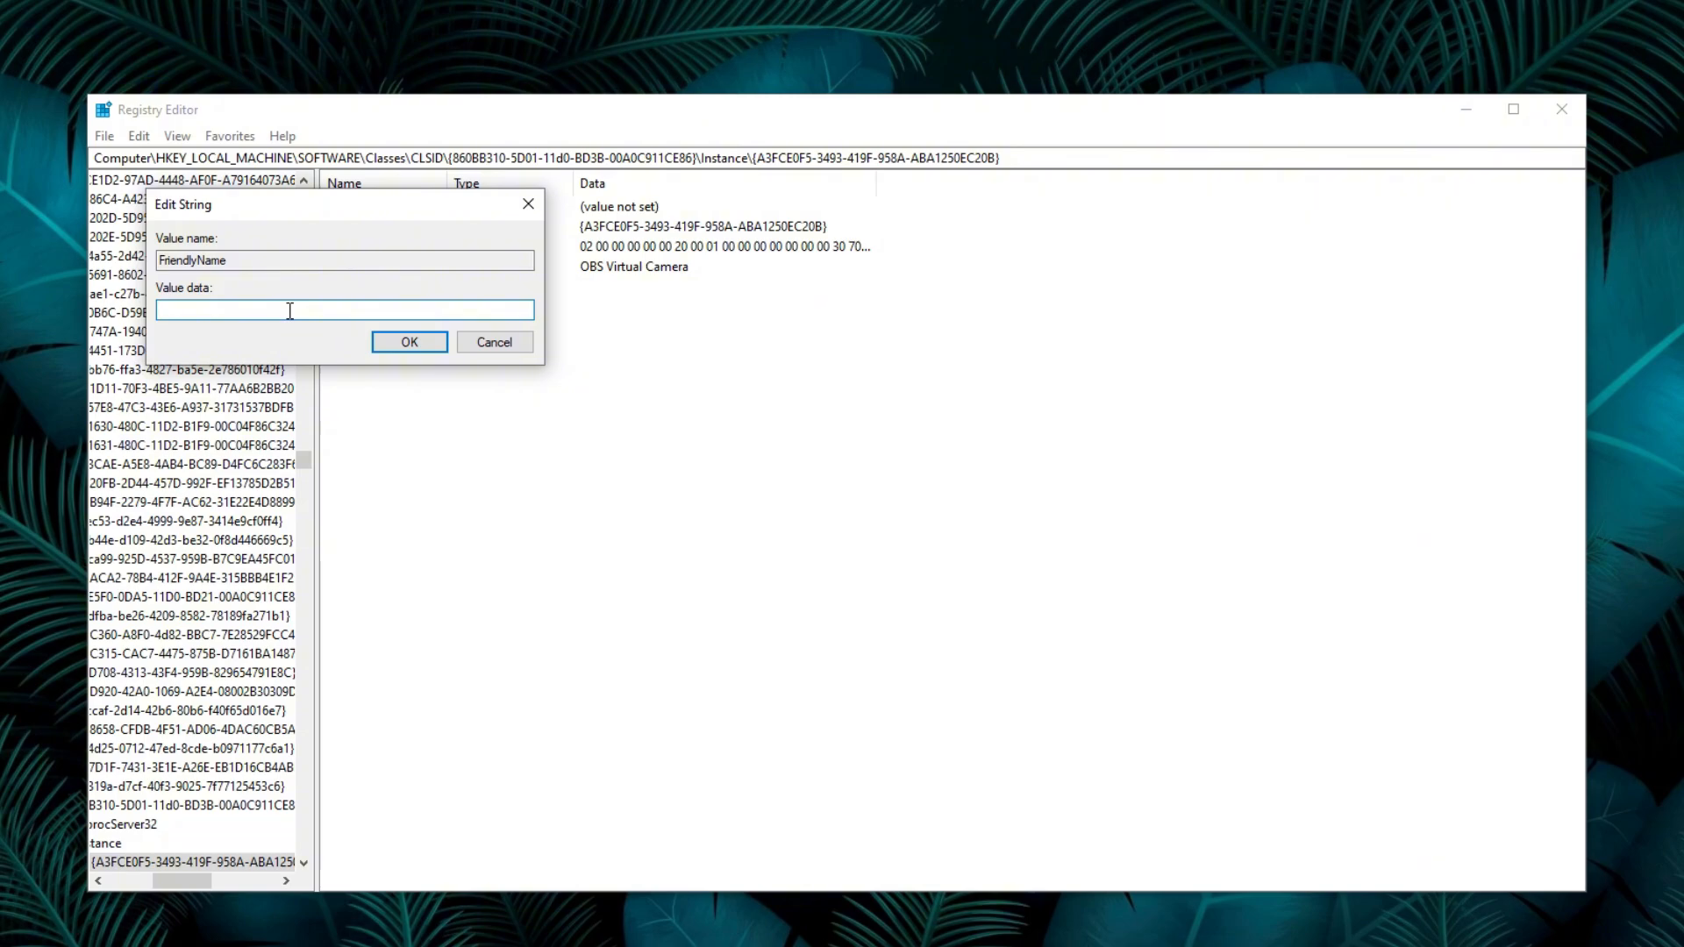
{"action": "type", "text": "Hd"}
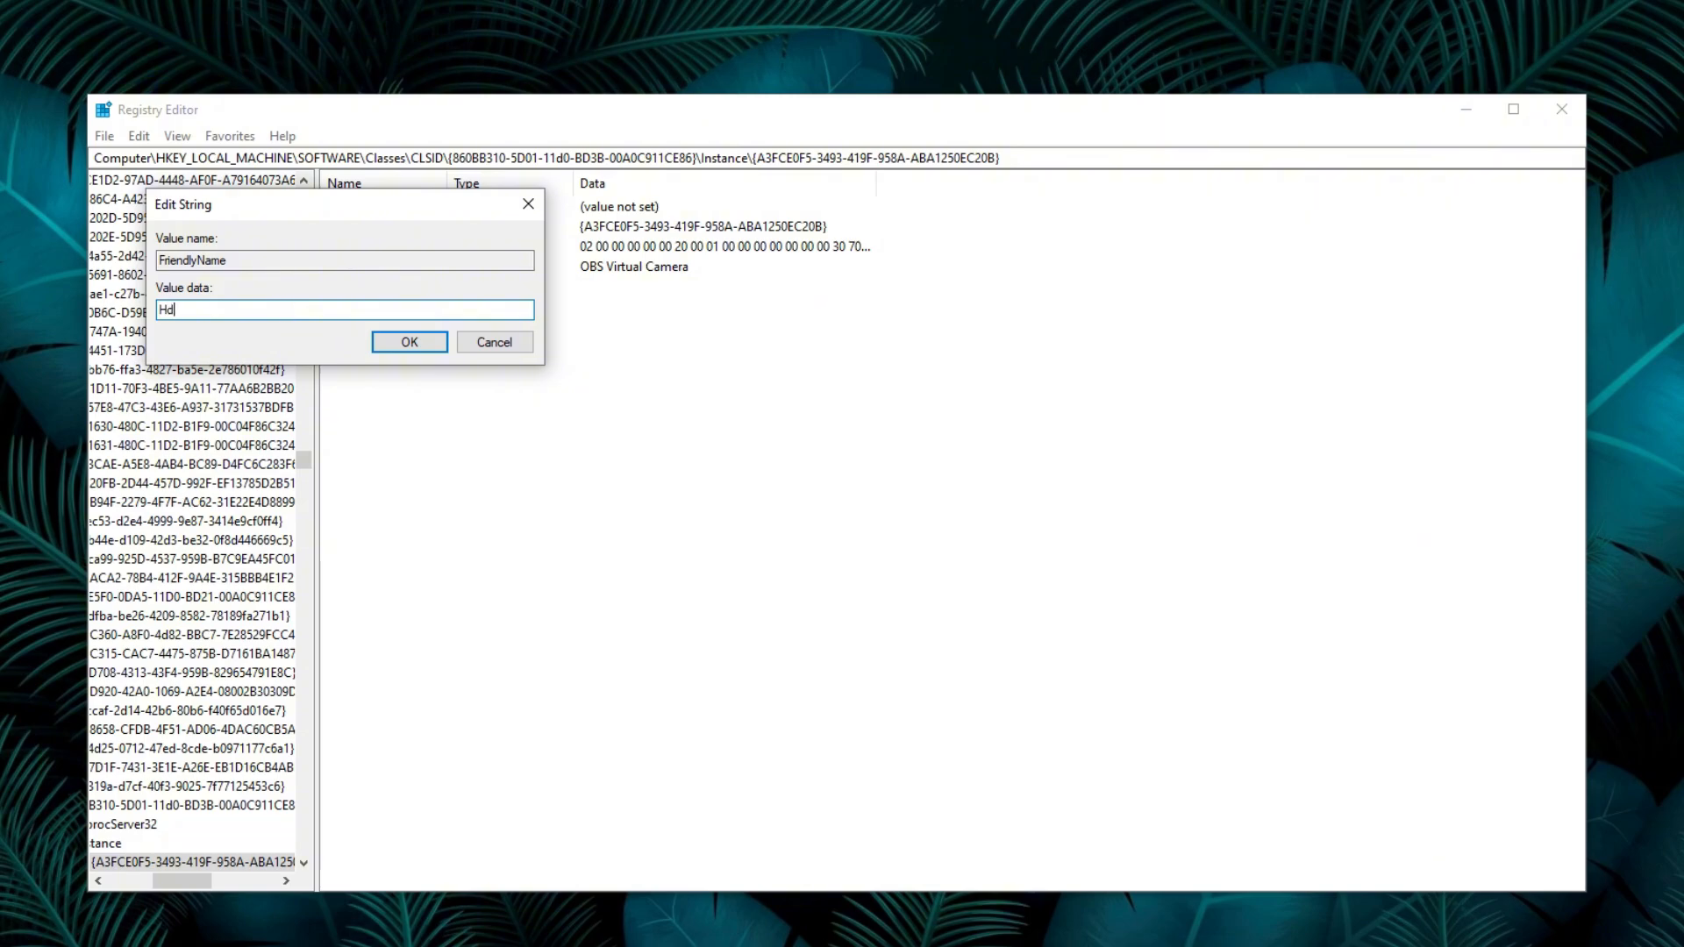
{"action": "type", "text": "Webcam"}
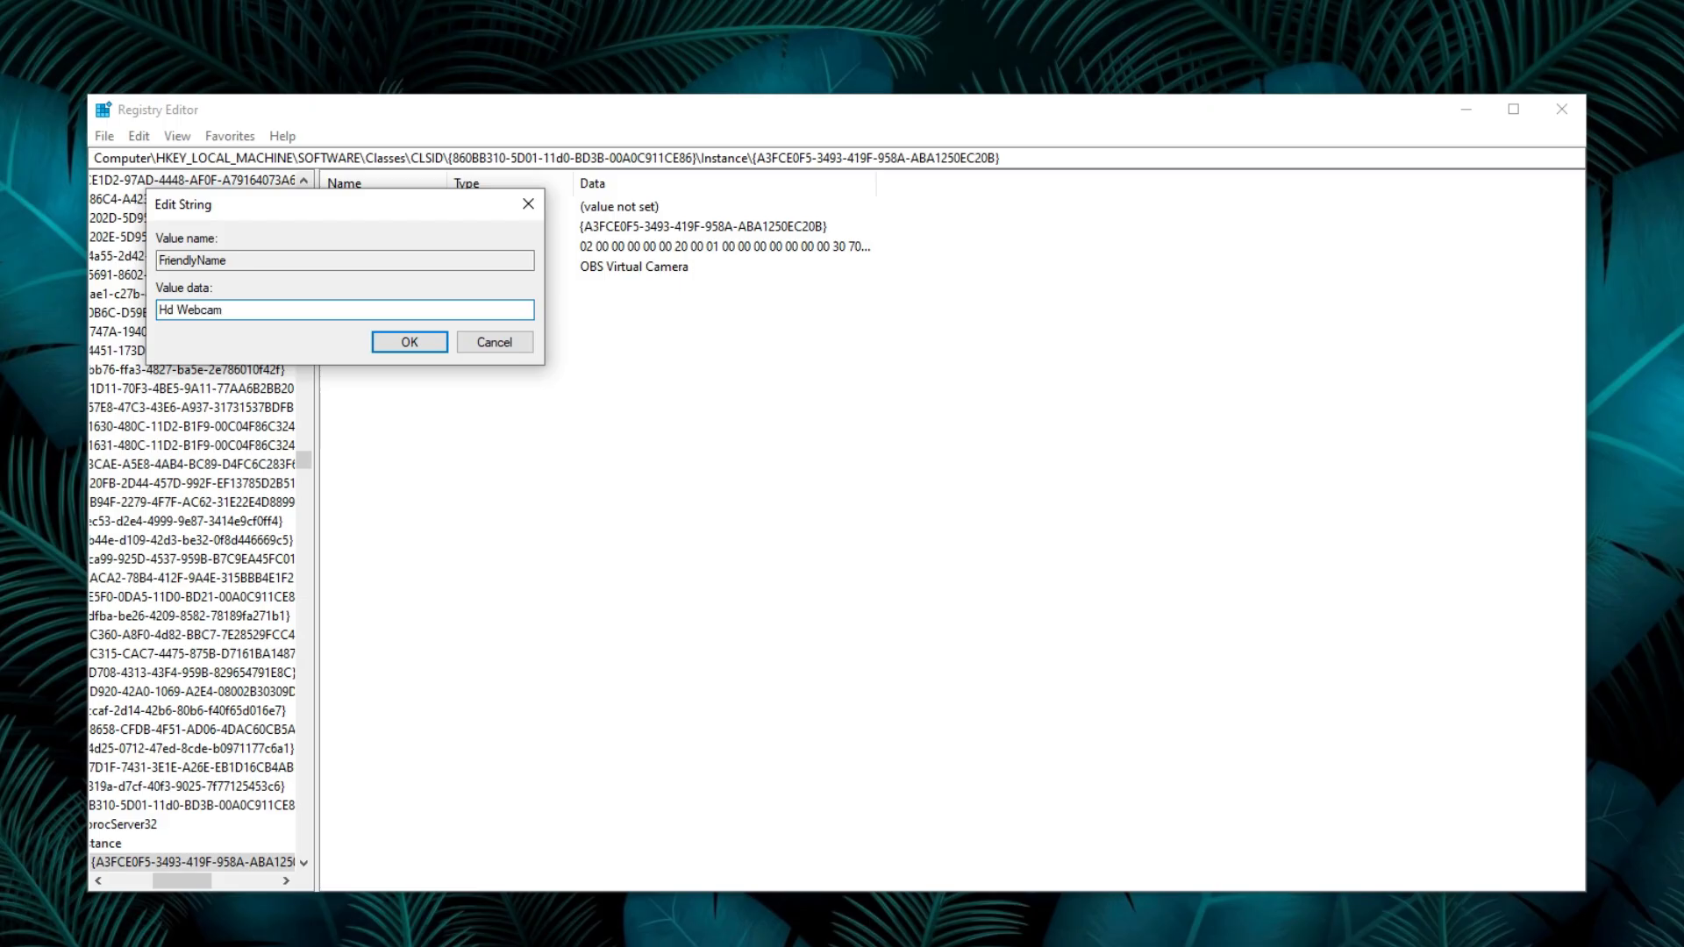
{"action": "type", "text": "Stream"}
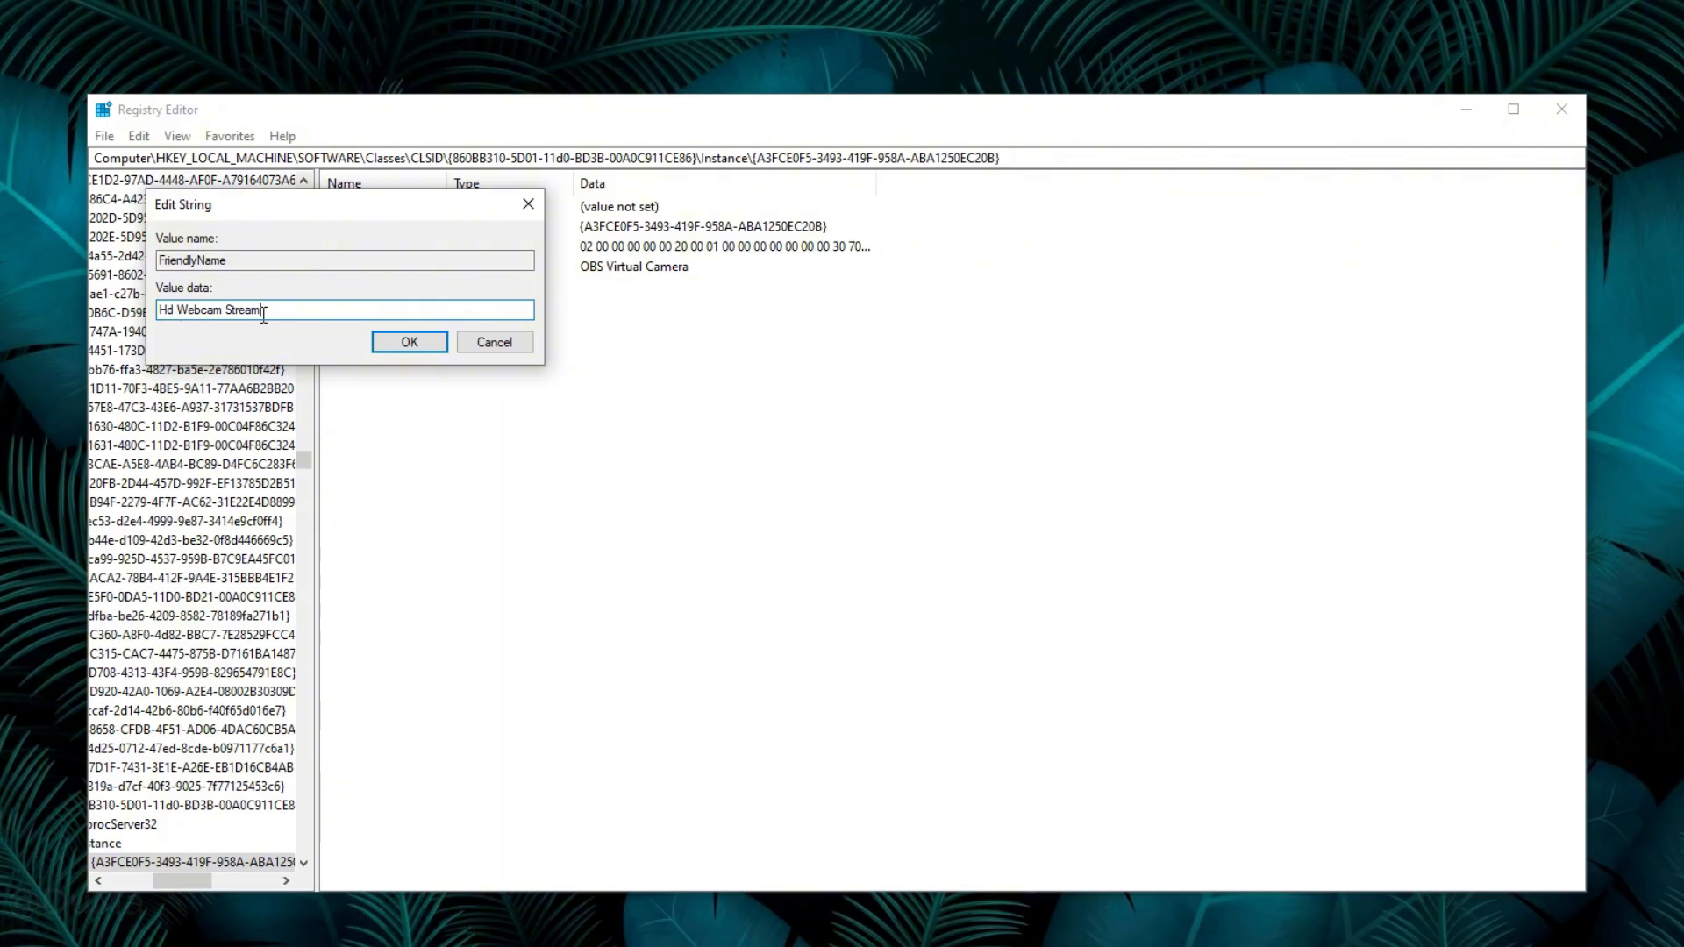
{"action": "left_click", "coordinate": [408, 341]}
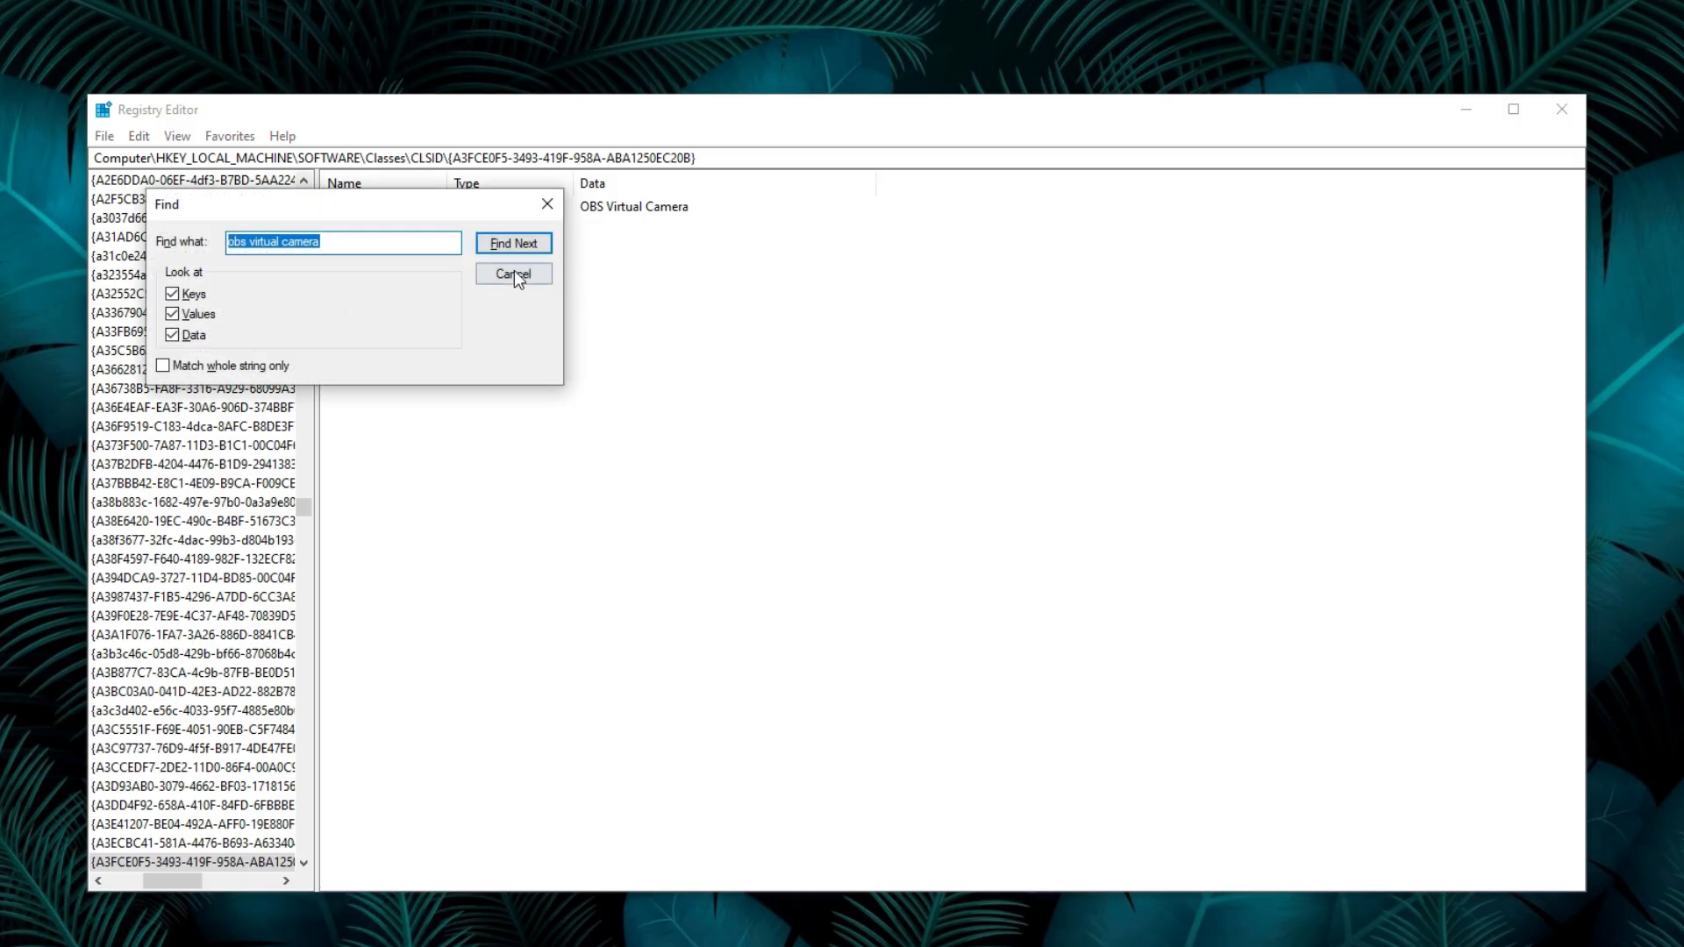
- Rename the next match, the WOW6432Node FriendlyName, to 'Hd Webcam Stream', then close Registry Editor
{"action": "left_click", "coordinate": [512, 243]}
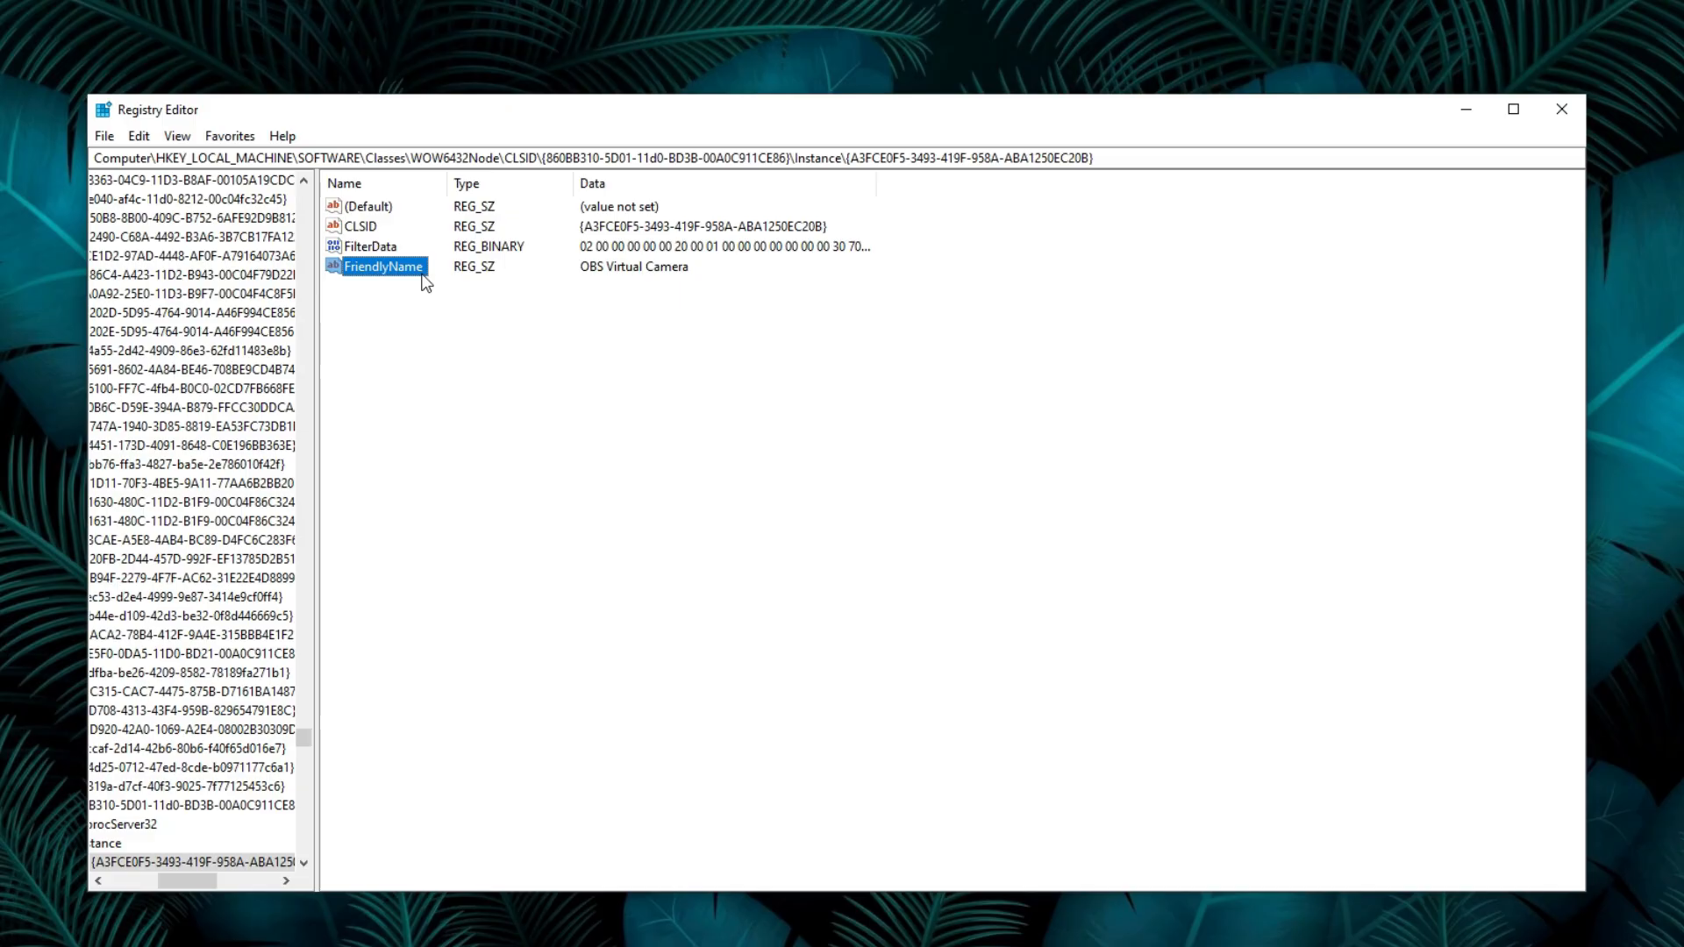
{"action": "double_click", "coordinate": [383, 265]}
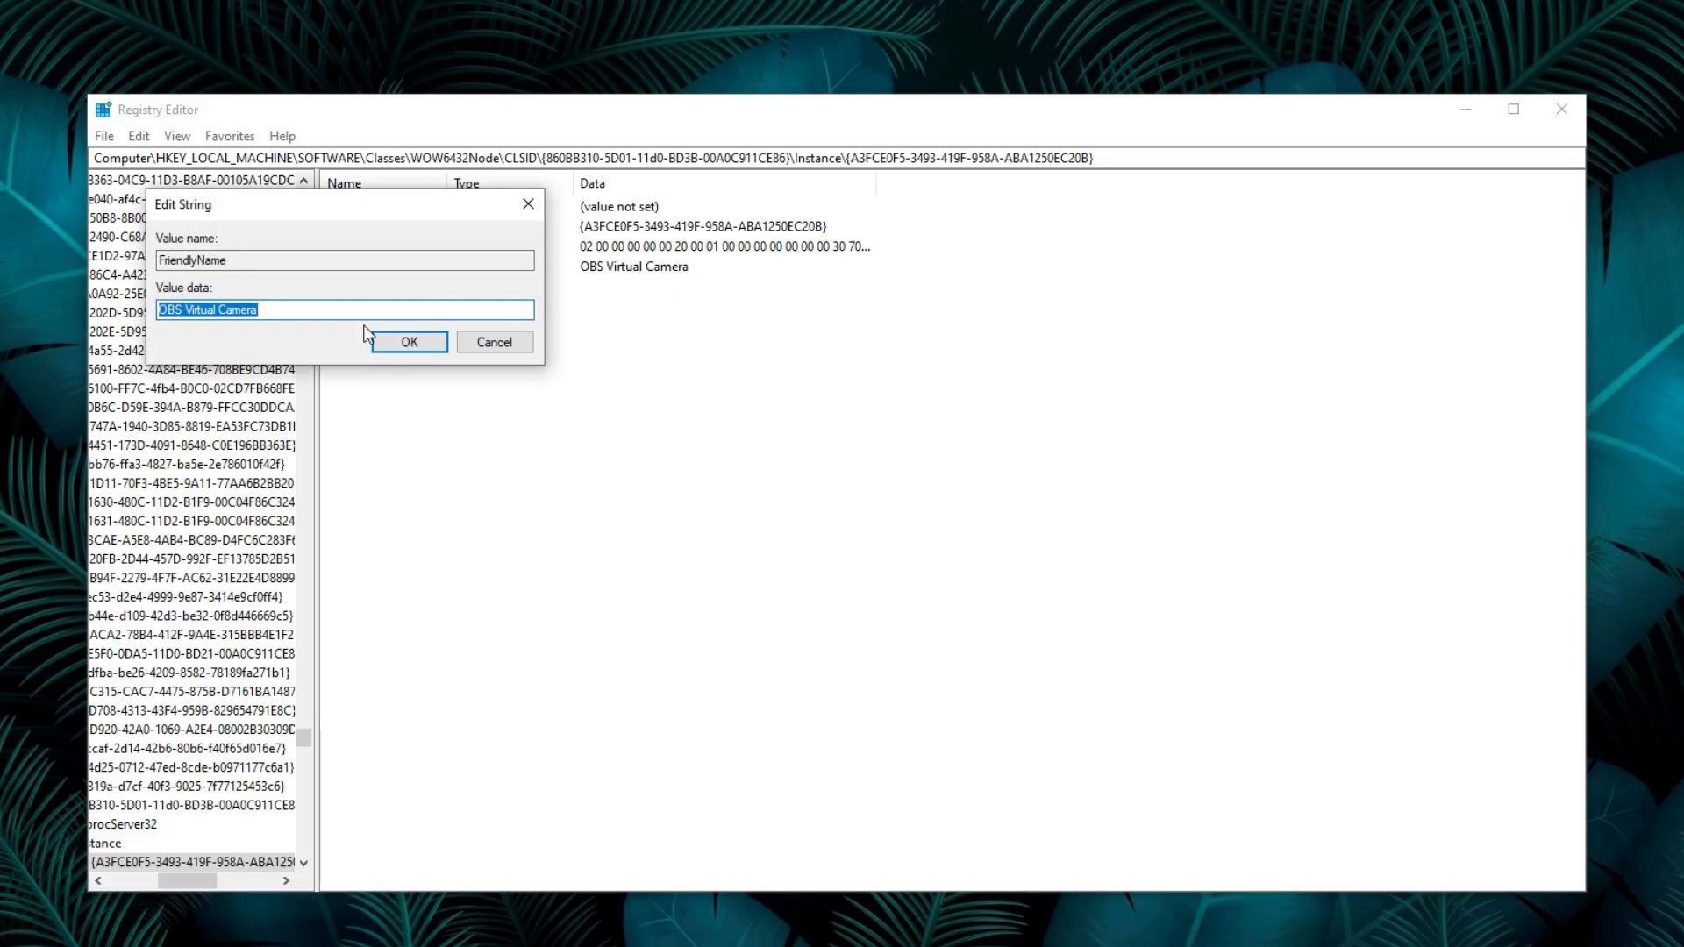
{"action": "type", "text": "Hd Webc"}
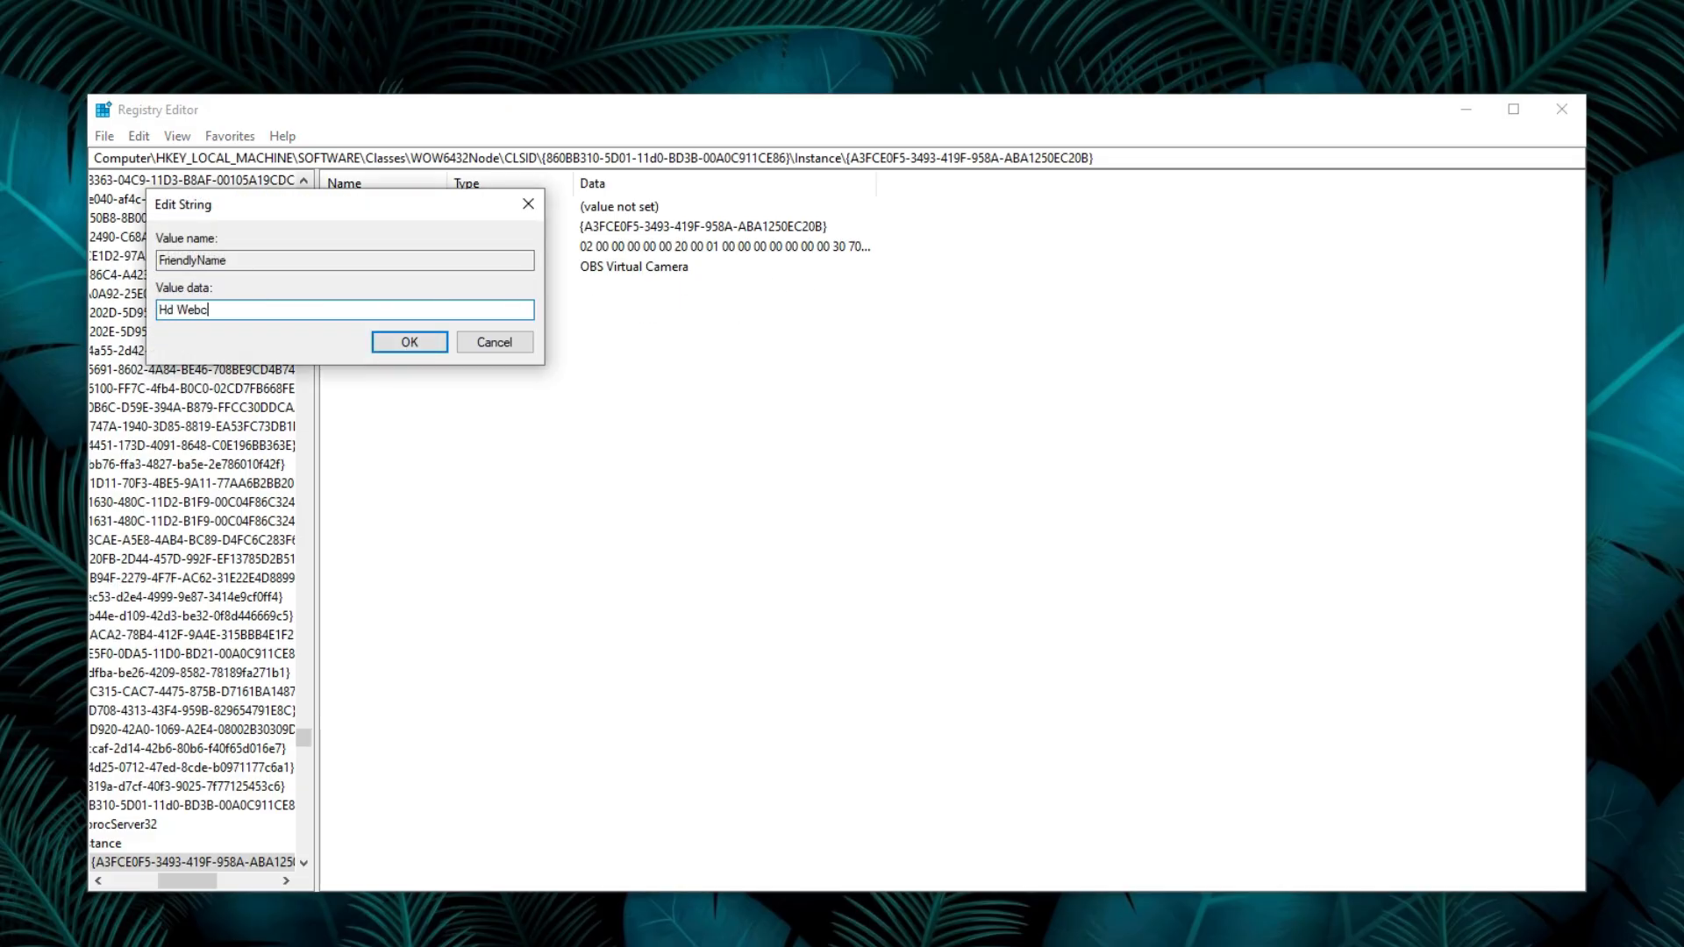
{"action": "type", "text": "am Stream"}
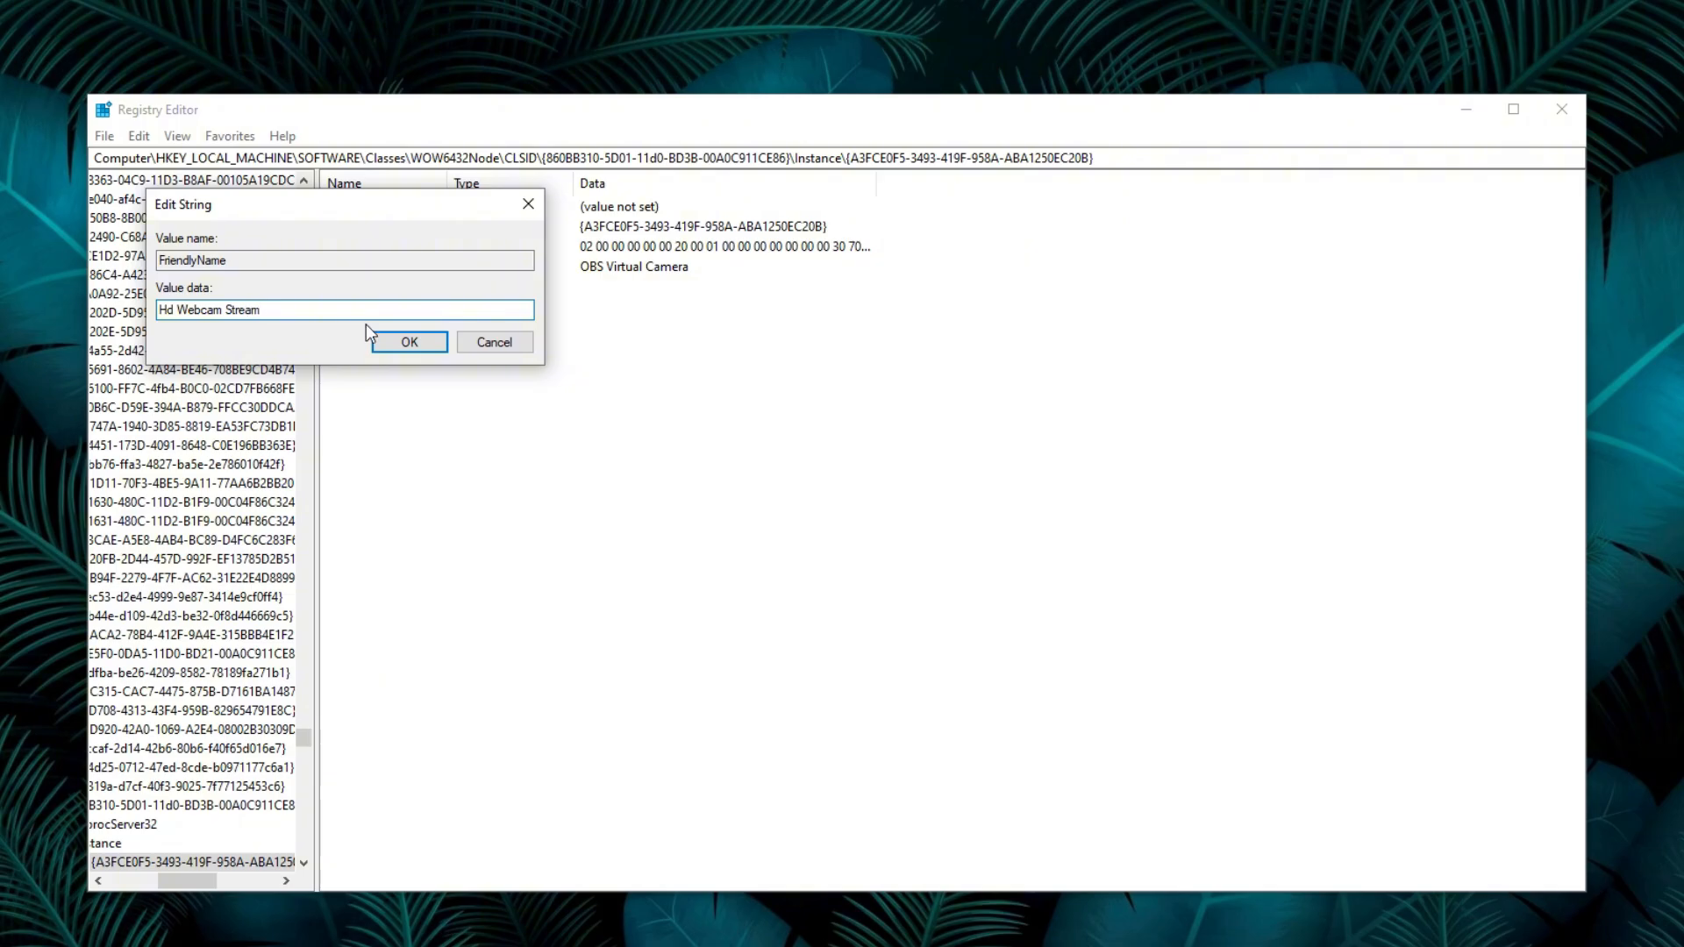
{"action": "left_click", "coordinate": [407, 341]}
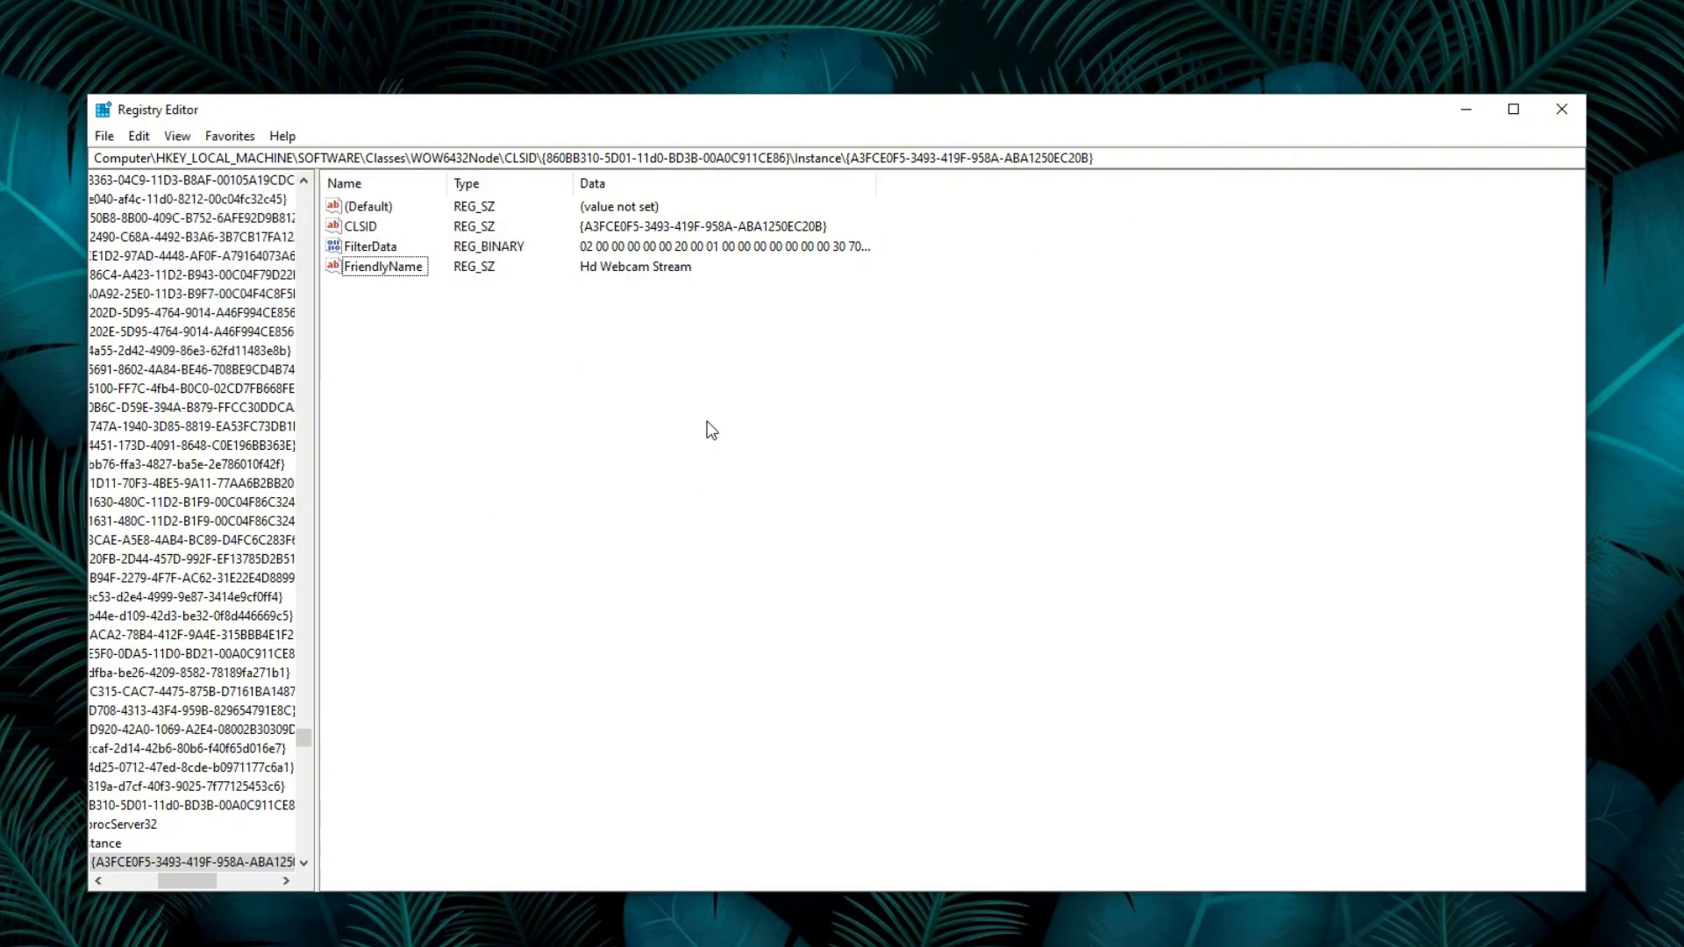
{"action": "left_click", "coordinate": [1561, 109]}
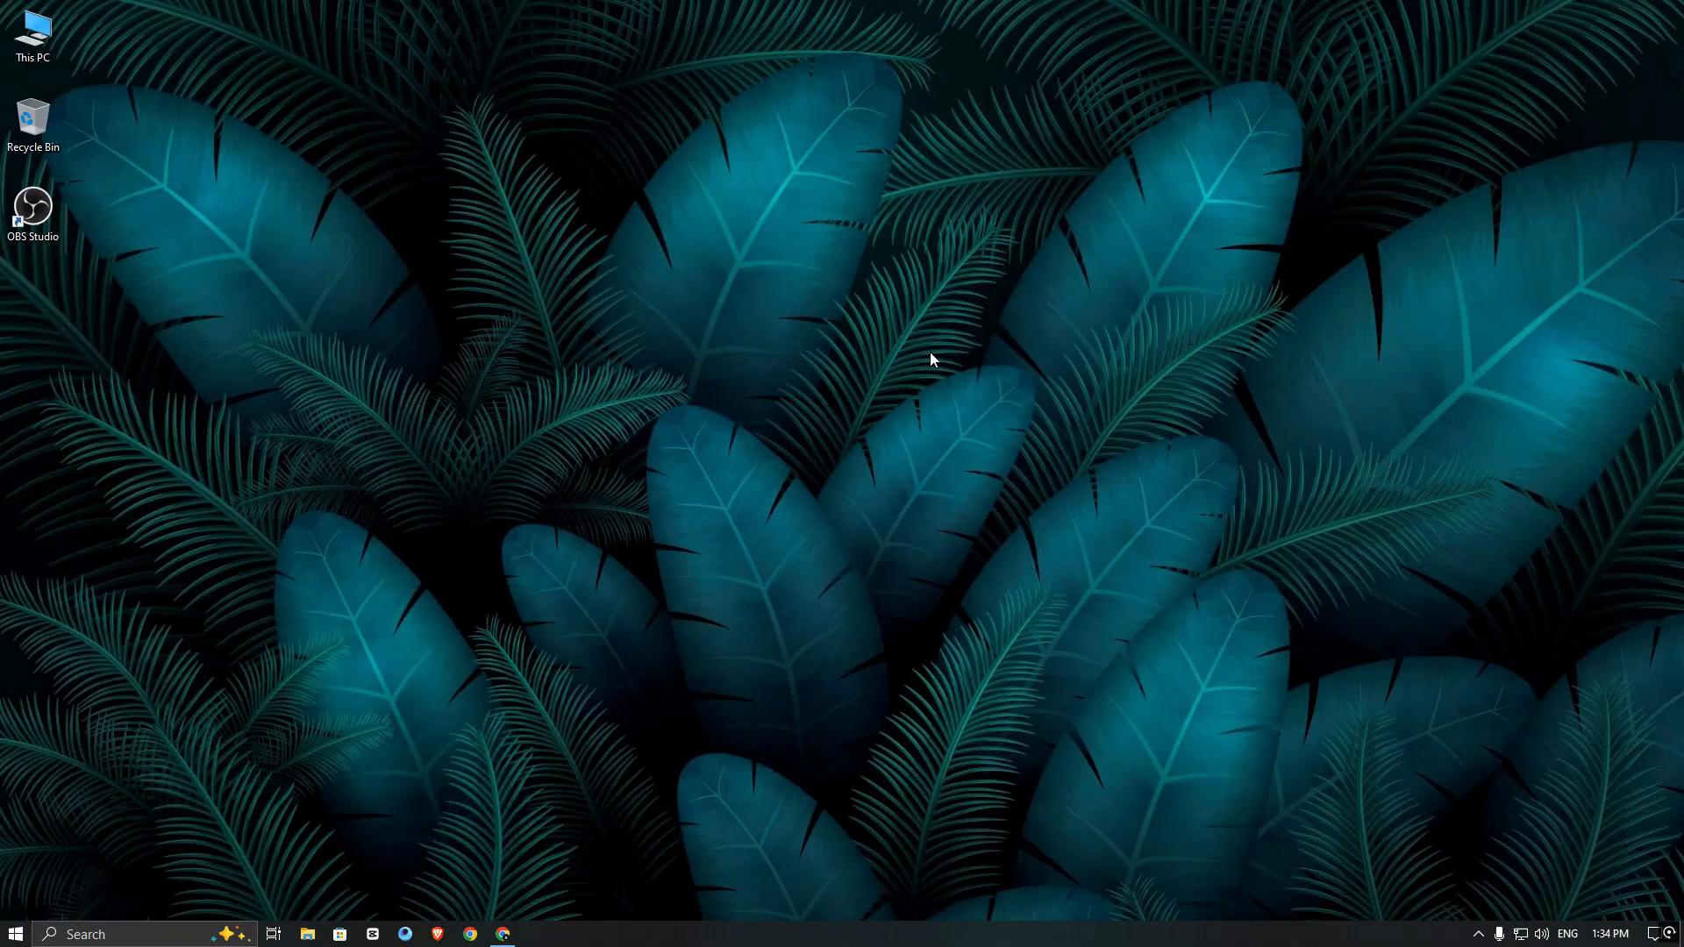
- Check Chrome's camera list, which still shows OBS Virtual Camera, and close Chrome
{"action": "left_click", "coordinate": [470, 933]}
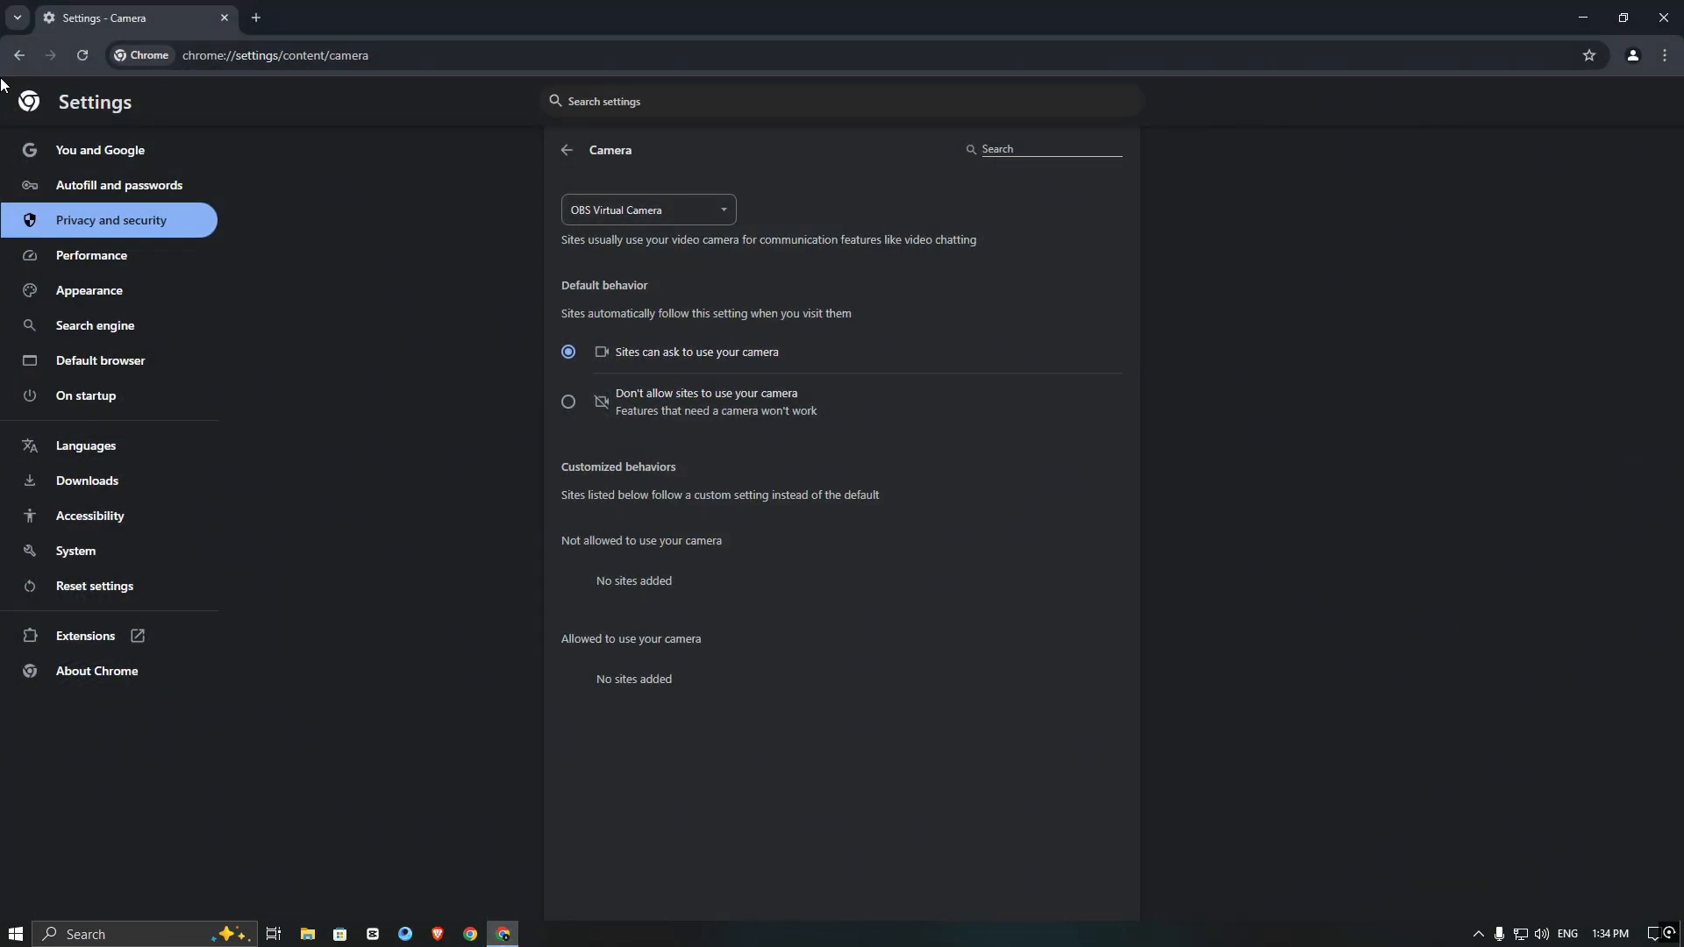
{"action": "left_click", "coordinate": [646, 209]}
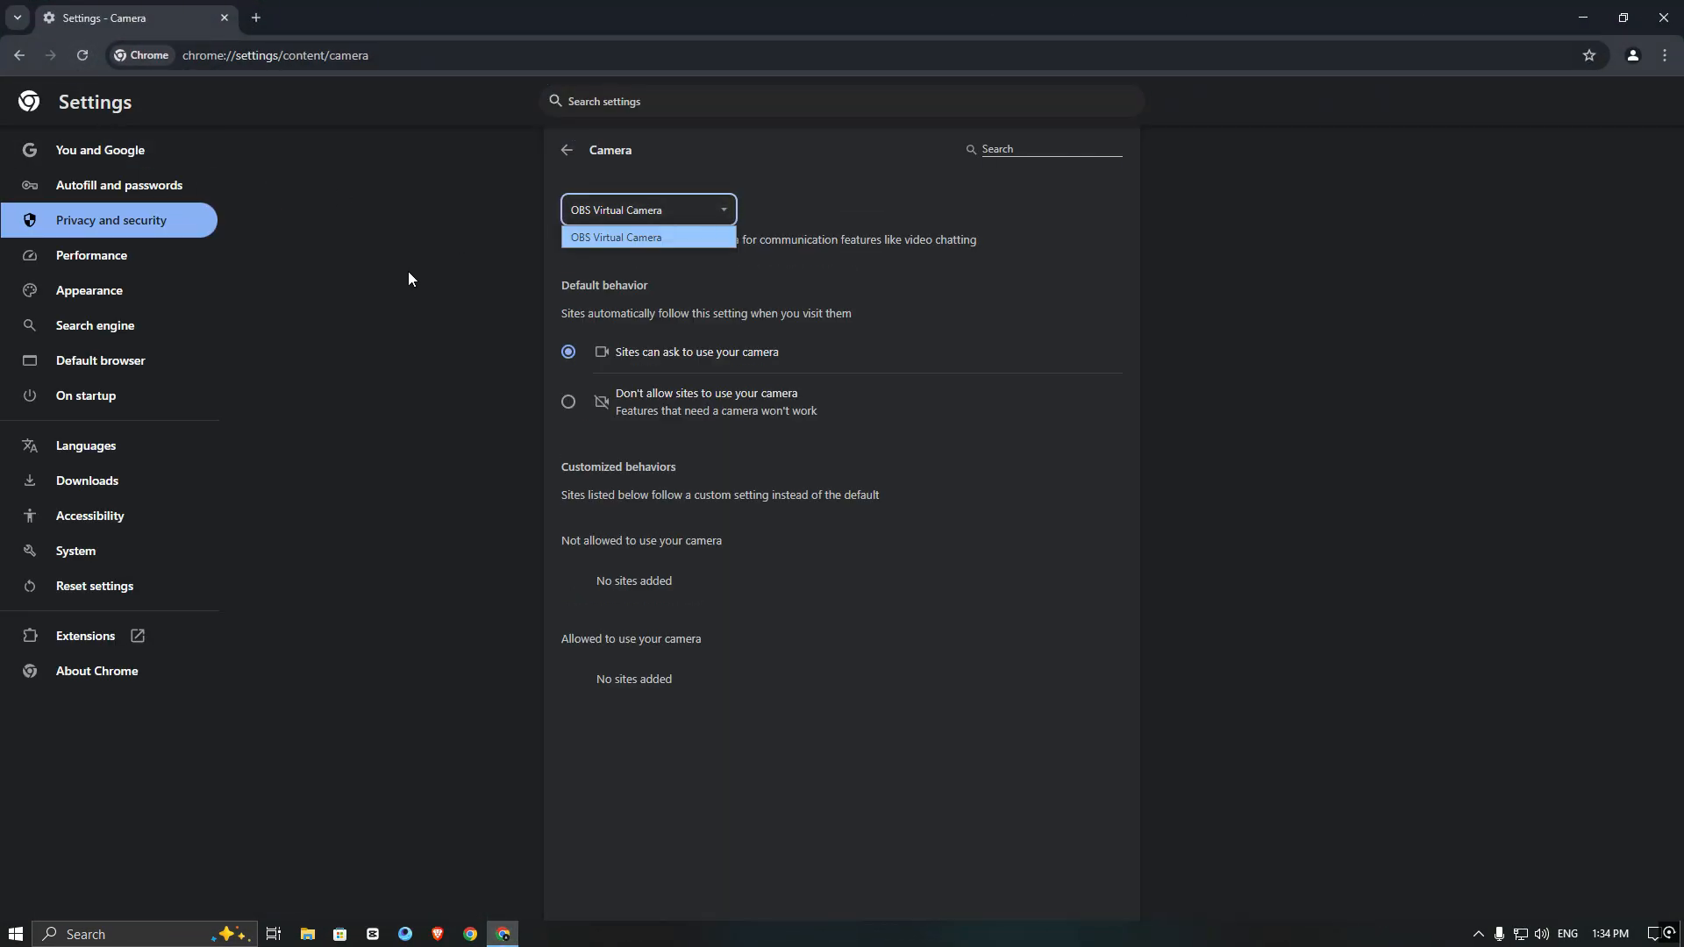
{"action": "left_click", "coordinate": [647, 237]}
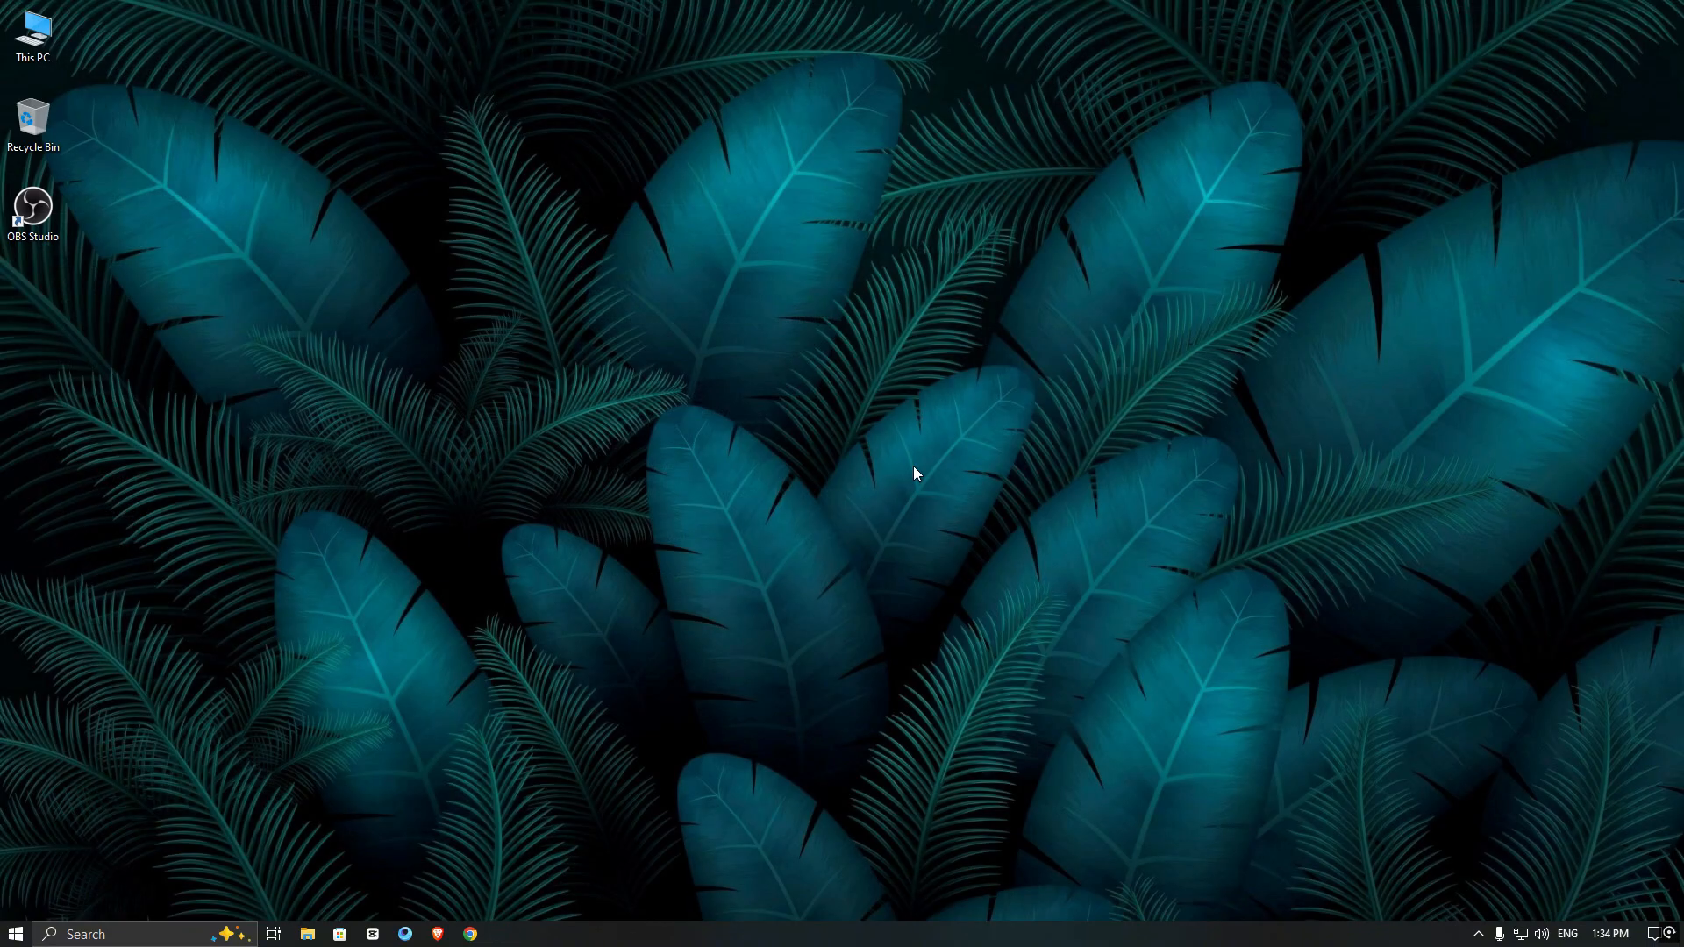
- Restart the computer from the Start menu's power options
{"action": "left_click", "coordinate": [15, 933]}
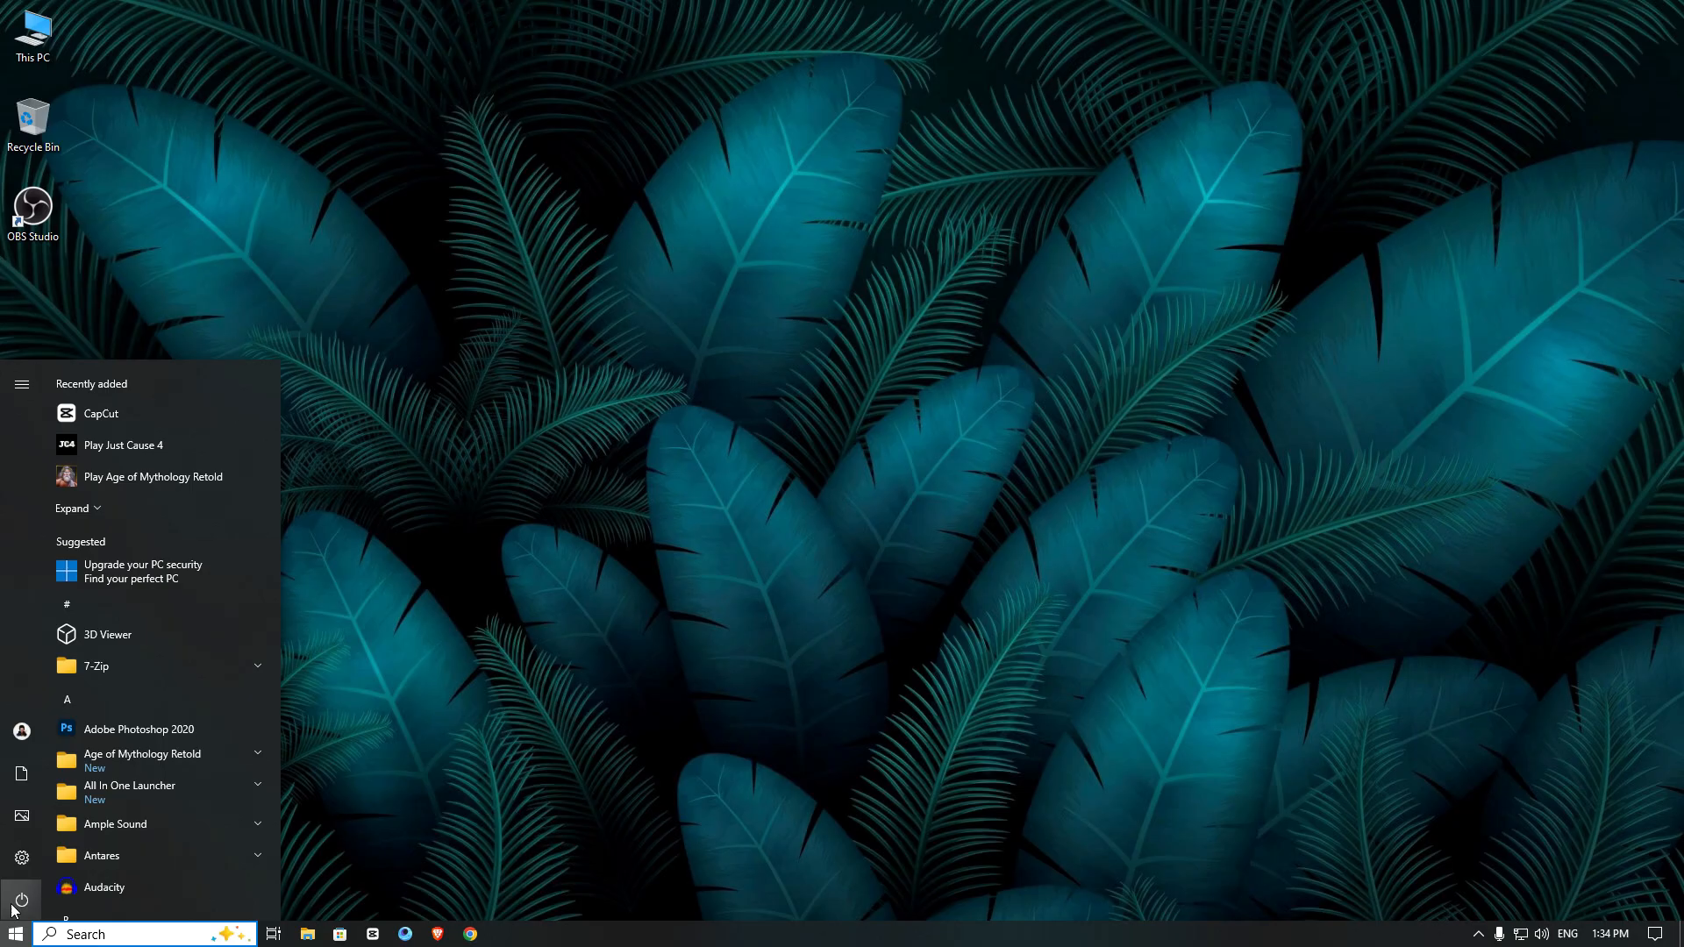
{"action": "left_click", "coordinate": [19, 900]}
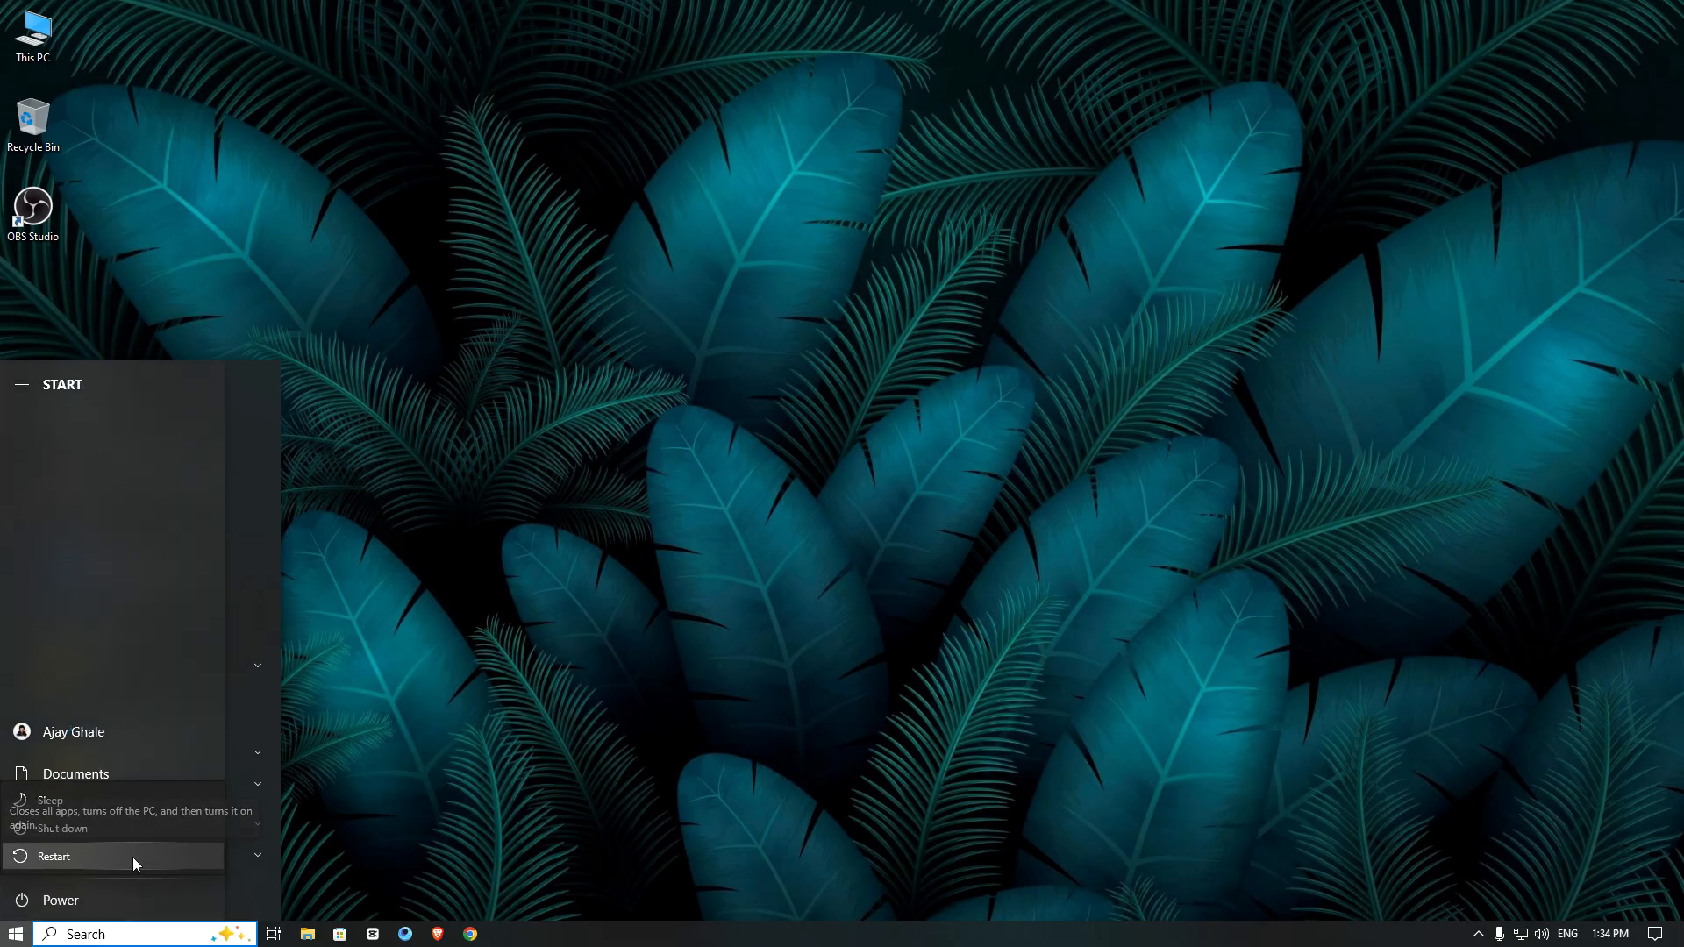
{"action": "left_click", "coordinate": [469, 933]}
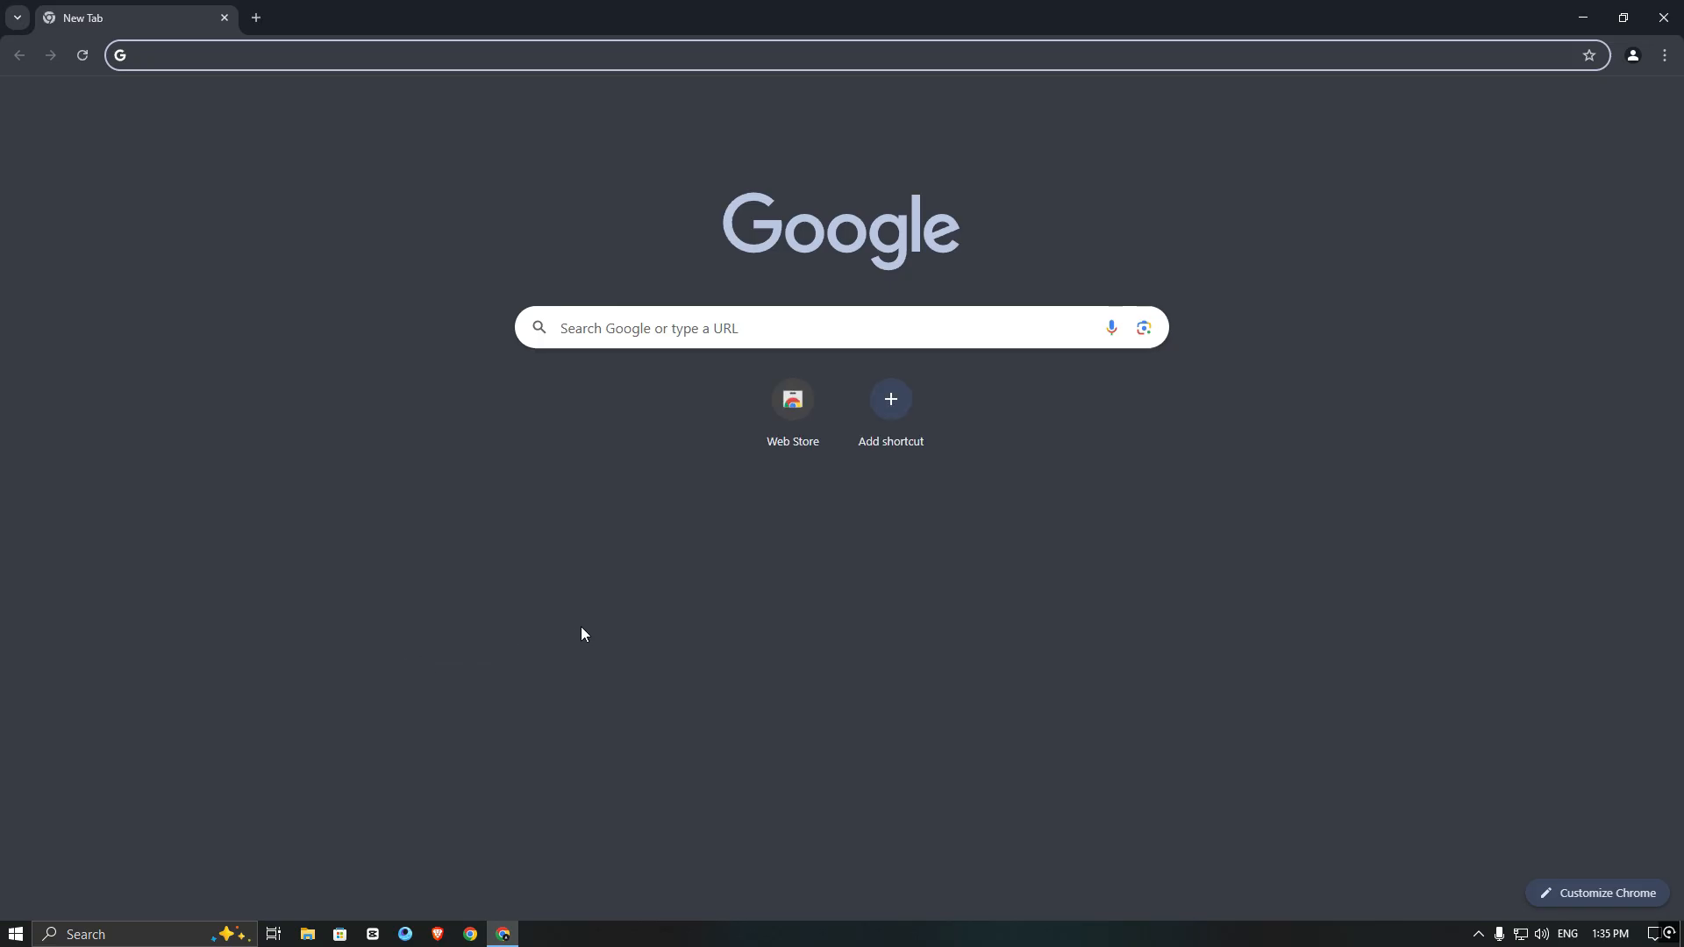
- Go to Chrome Settings > Site settings > Camera, where 'Hd Webcam Stream' is now listed
{"action": "left_click", "coordinate": [1664, 54]}
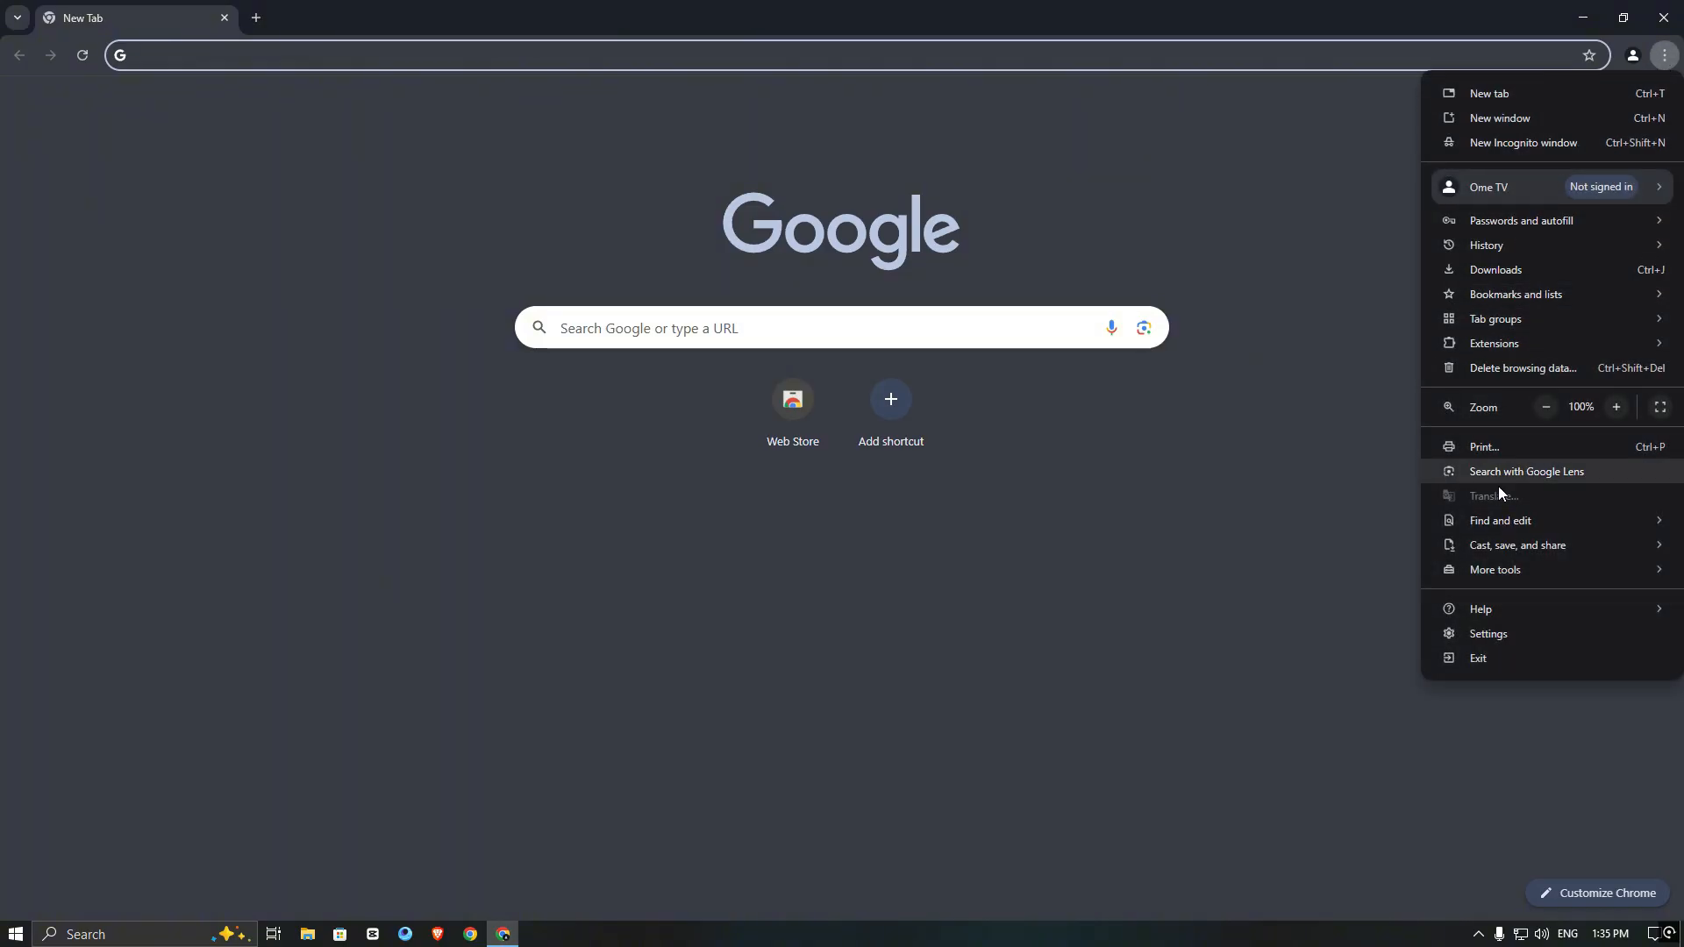
{"action": "left_click", "coordinate": [1489, 633]}
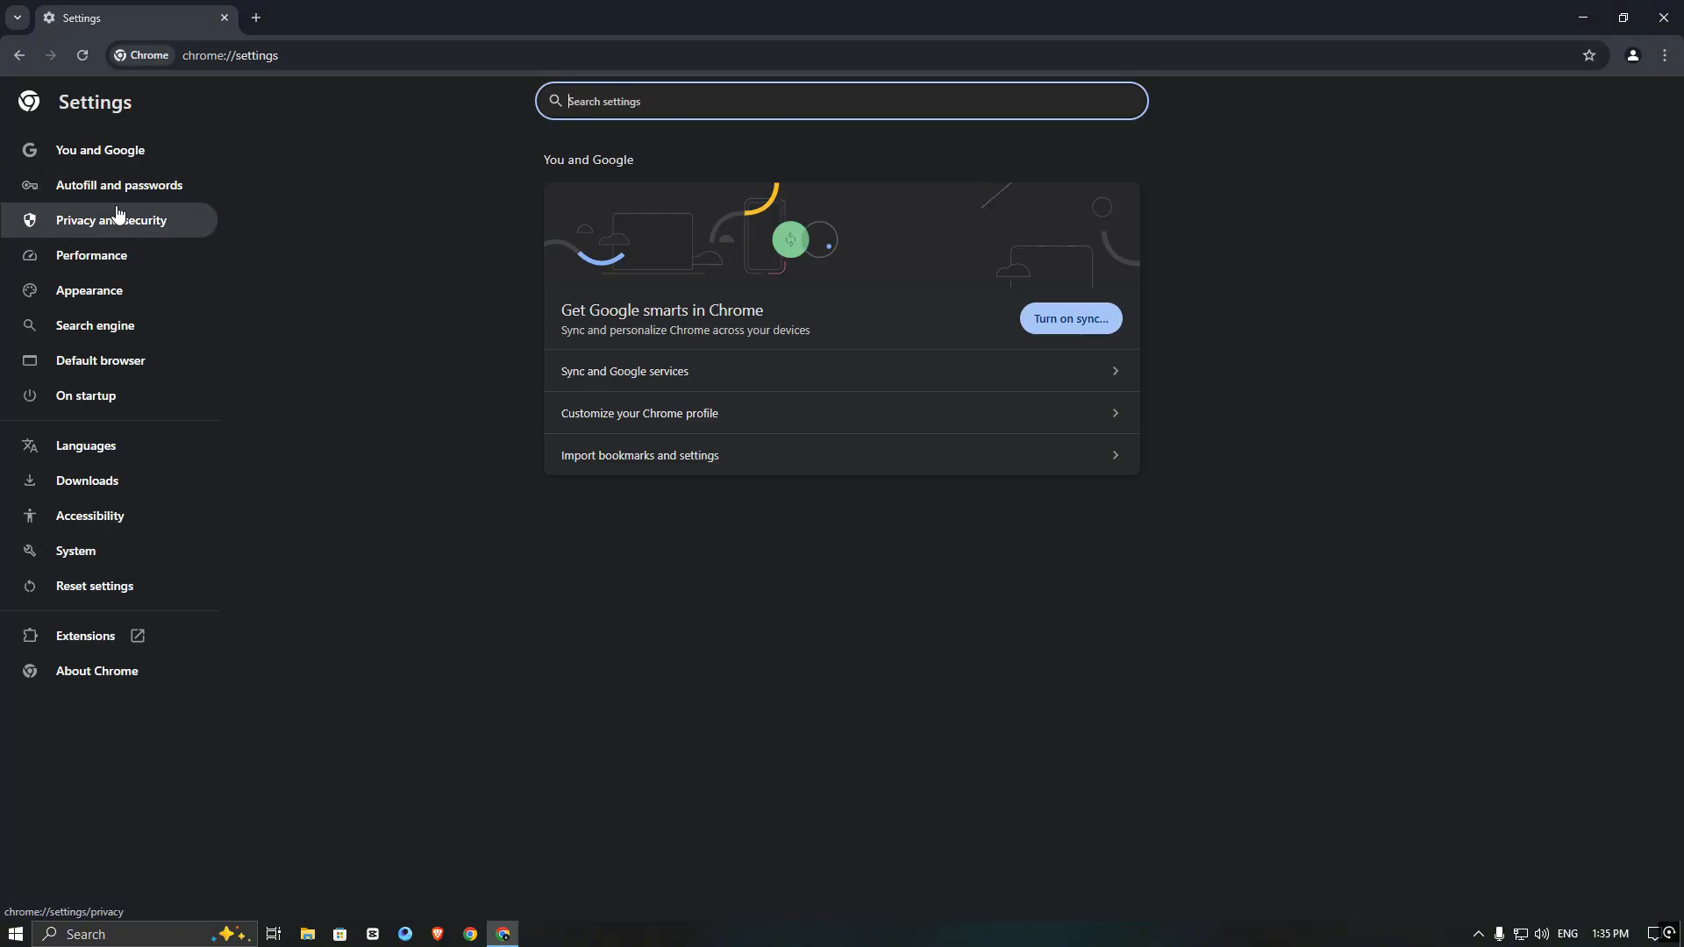
{"action": "left_click", "coordinate": [111, 220]}
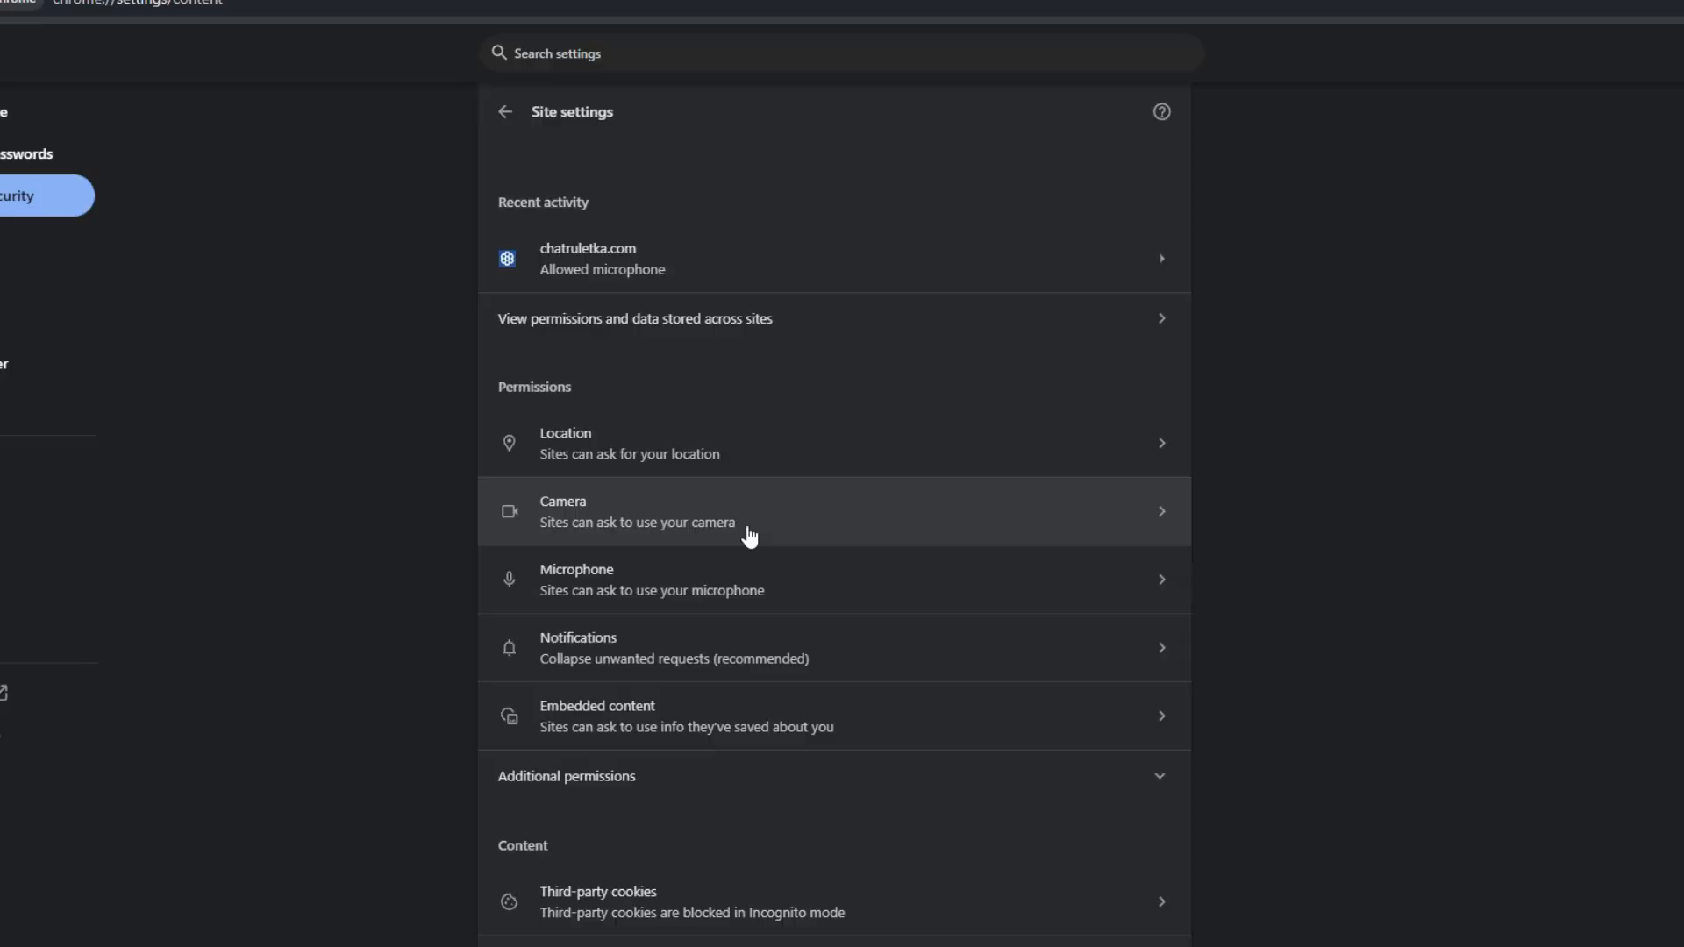
{"action": "left_click", "coordinate": [748, 512]}
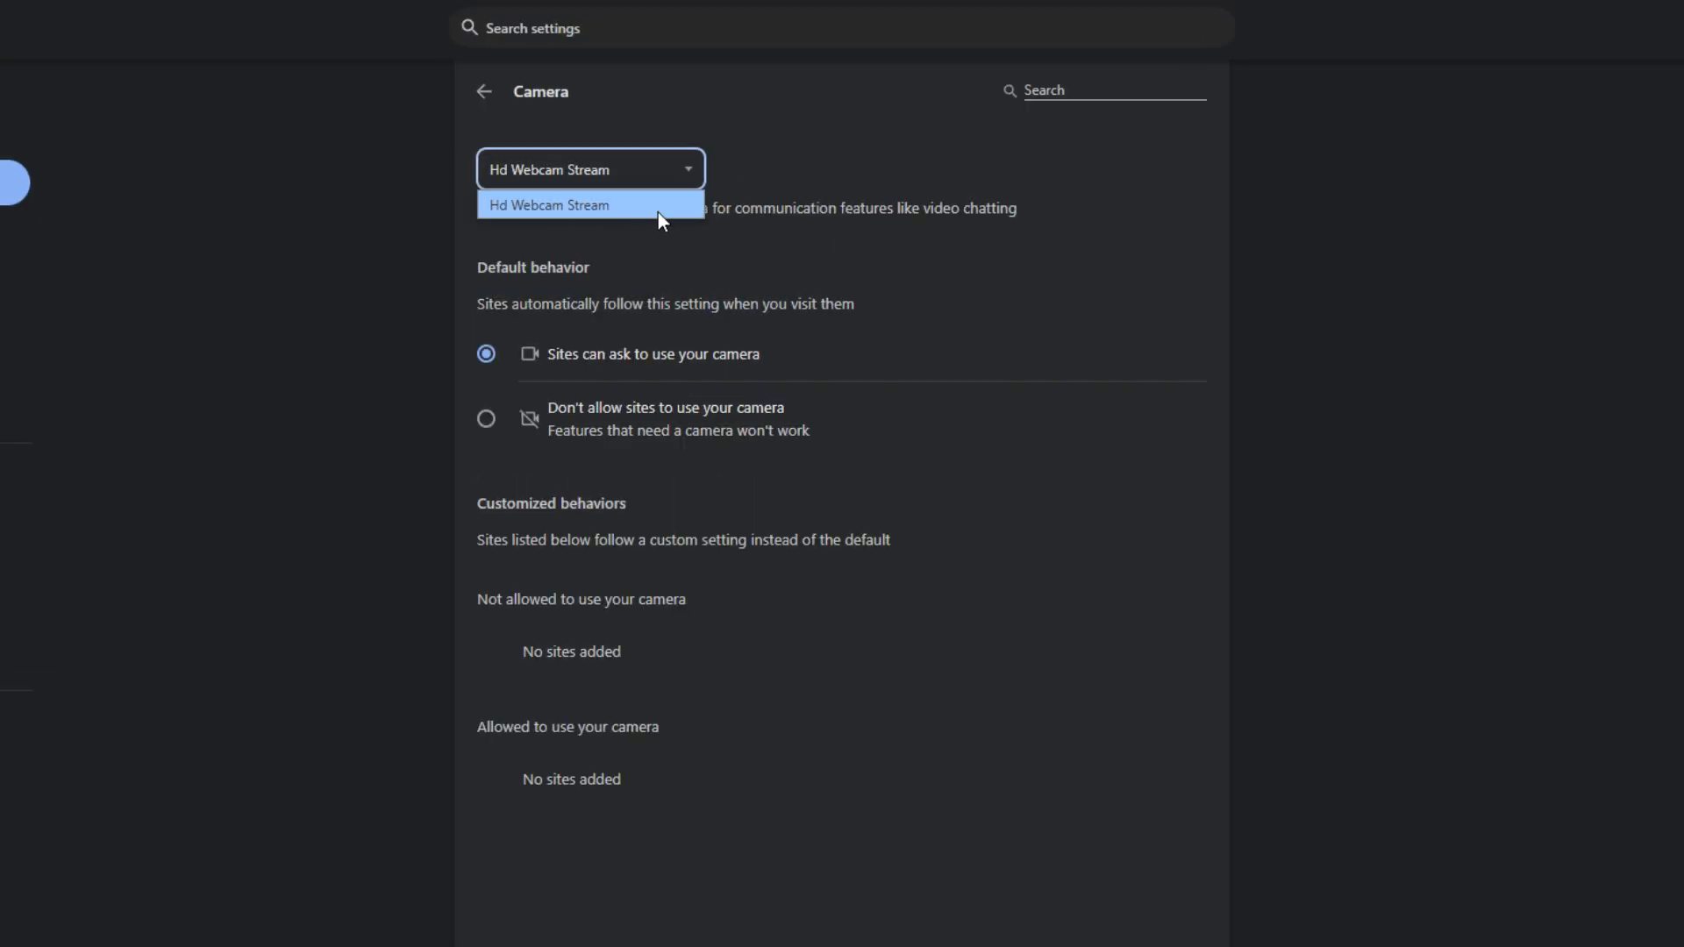
{"action": "mouse_move", "coordinate": [660, 202]}
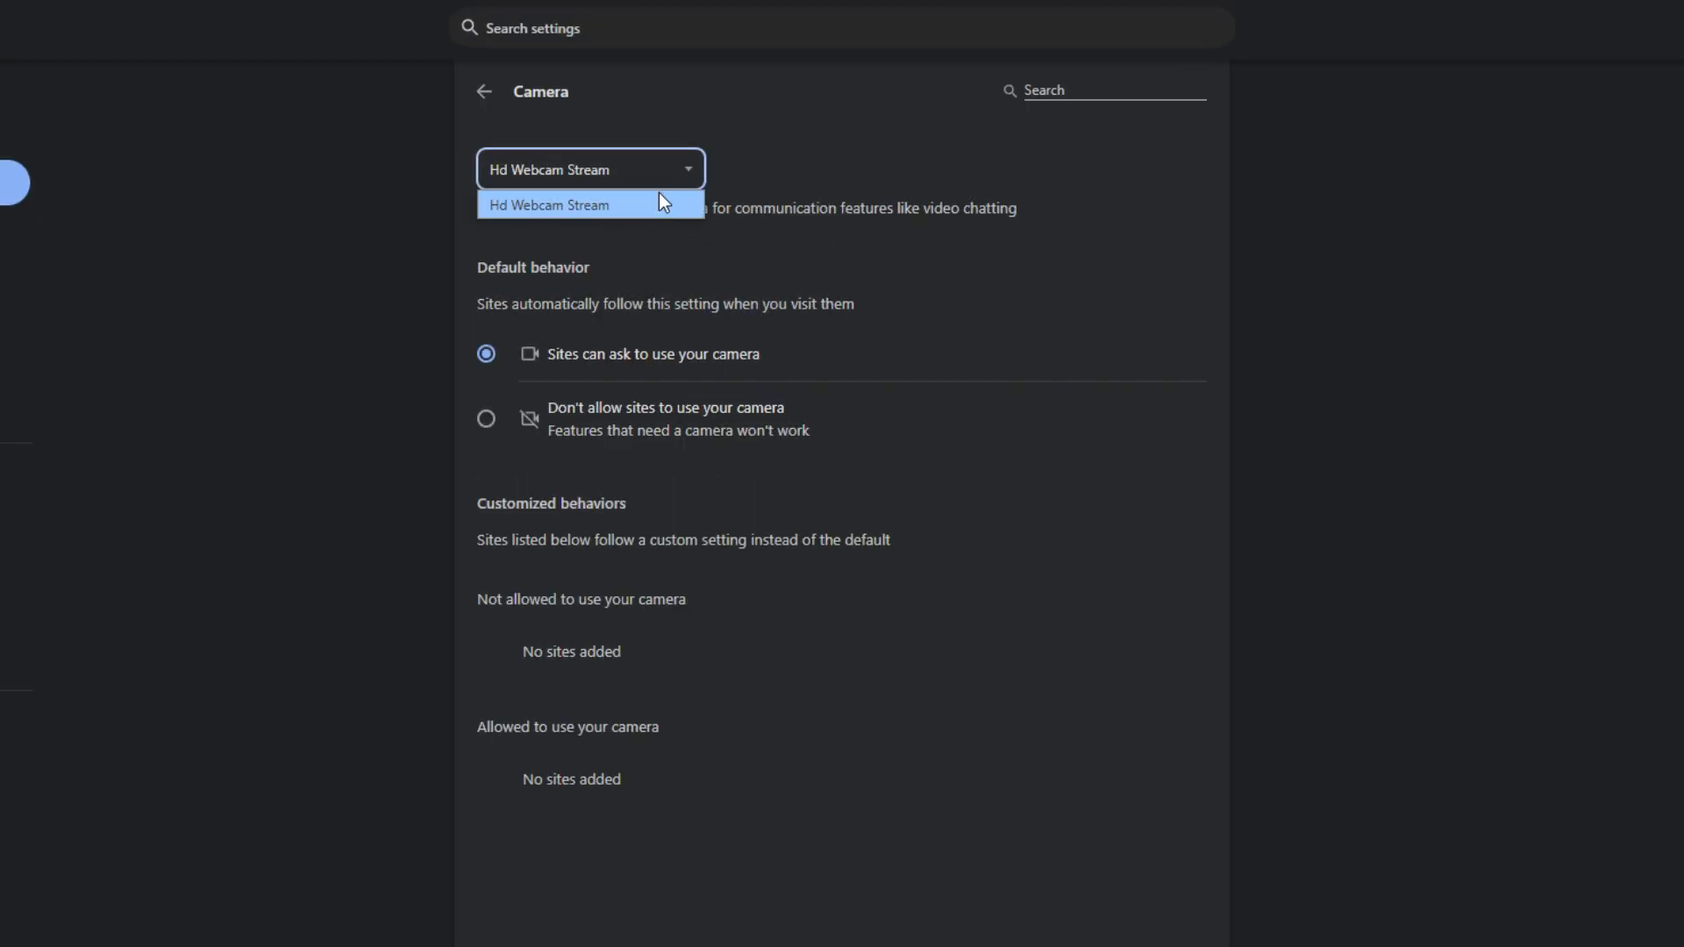
{"action": "mouse_move", "coordinate": [663, 217]}
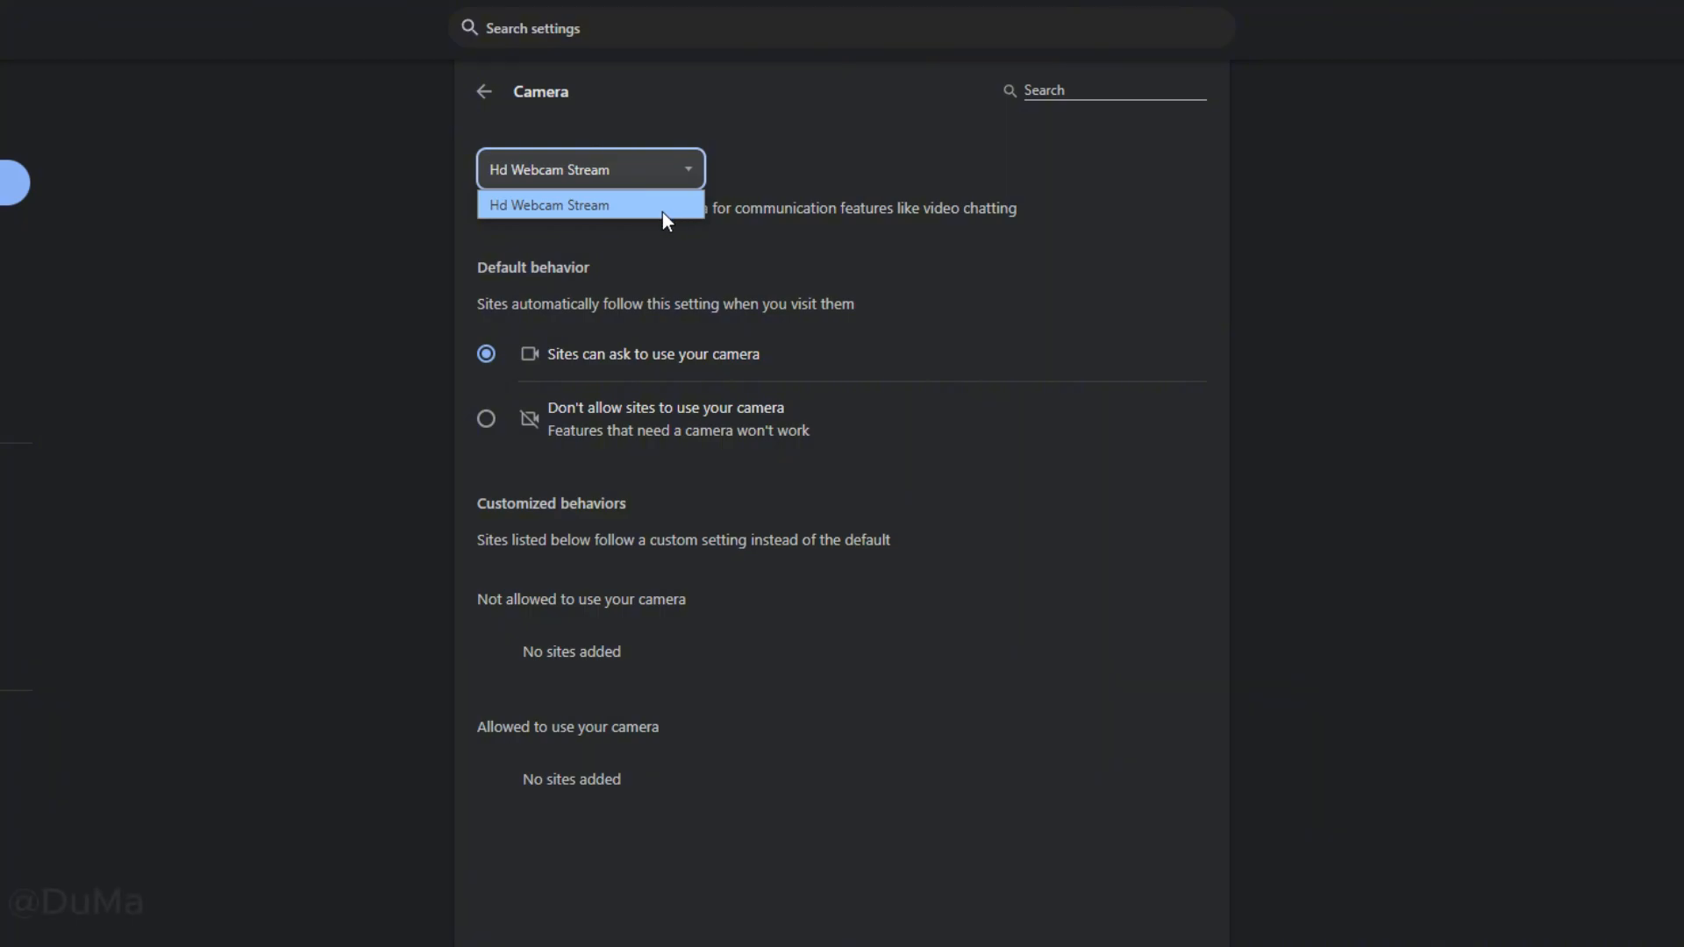
{"action": "mouse_move", "coordinate": [674, 211]}
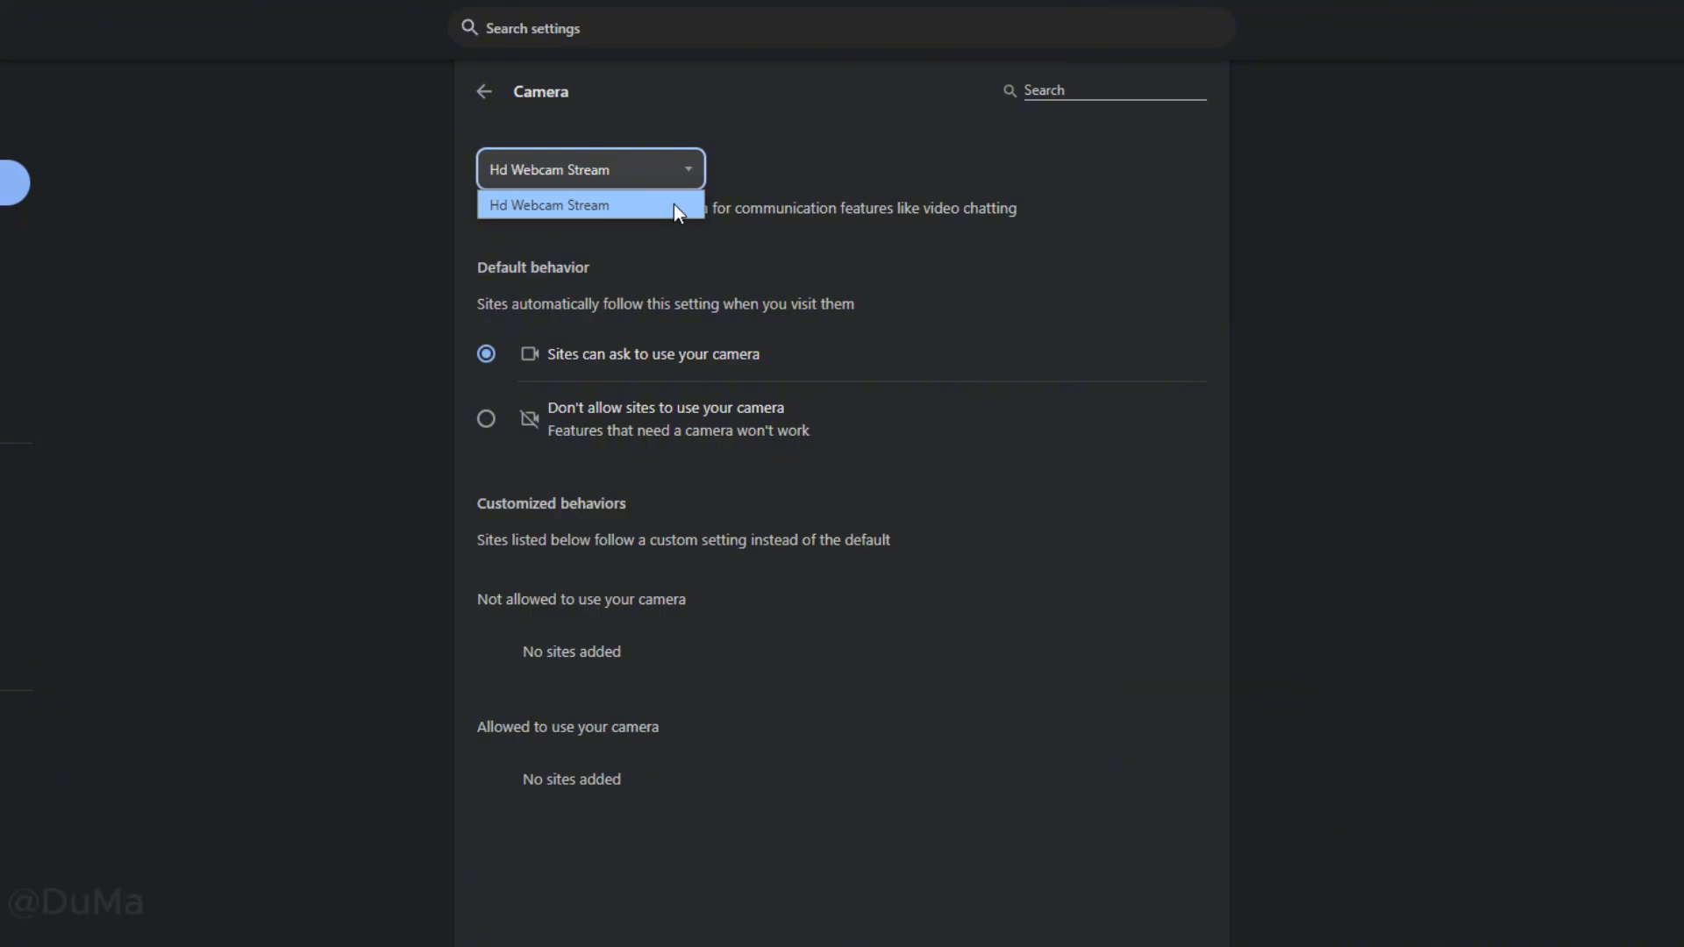